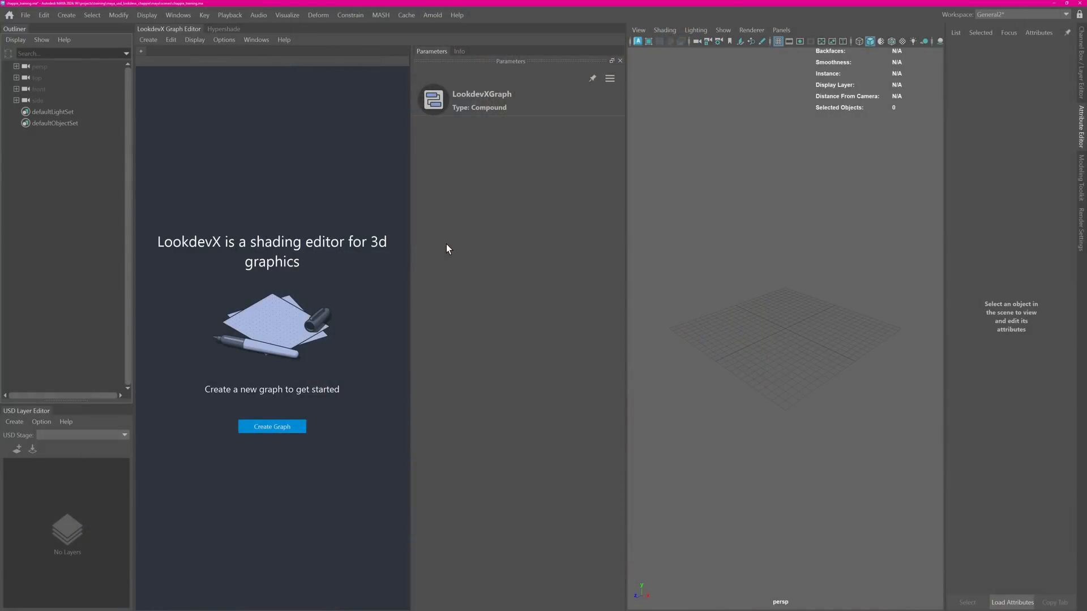
mouse_move(625, 48)
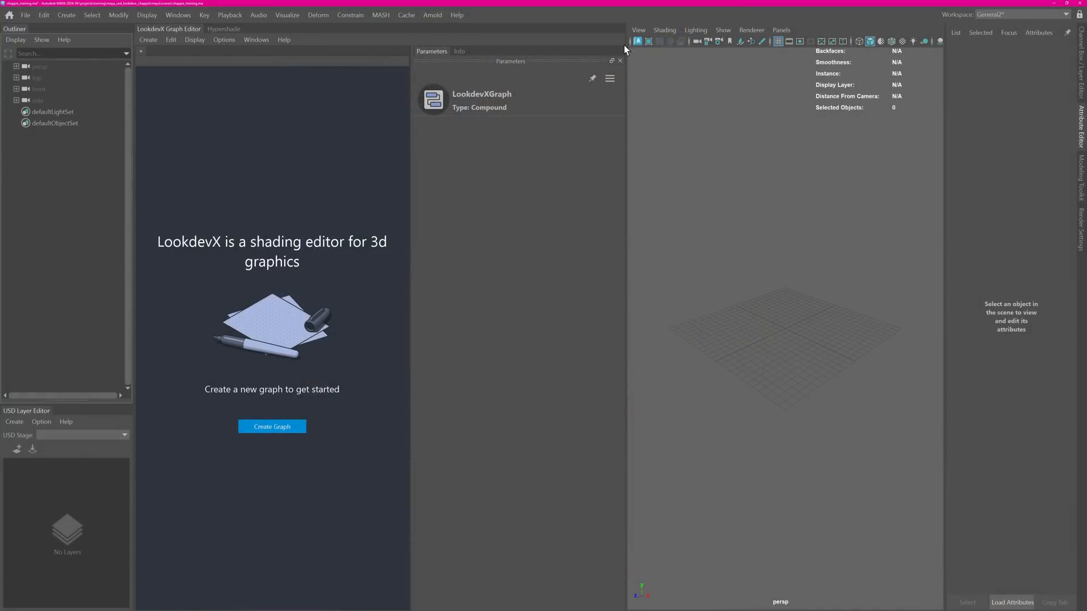
mouse_move(318, 268)
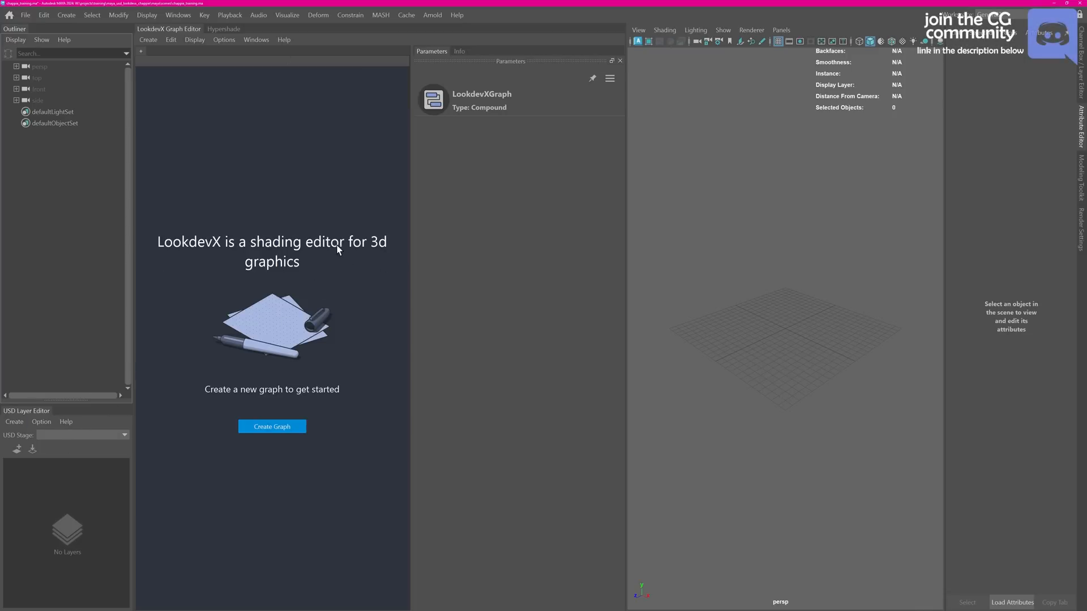
mouse_move(158, 285)
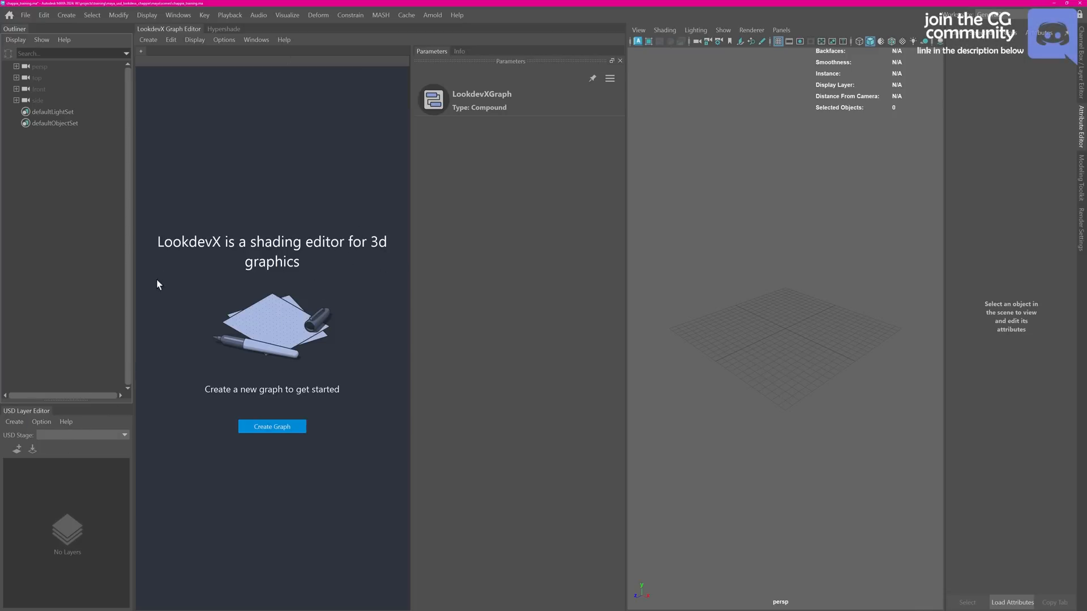
mouse_move(299, 277)
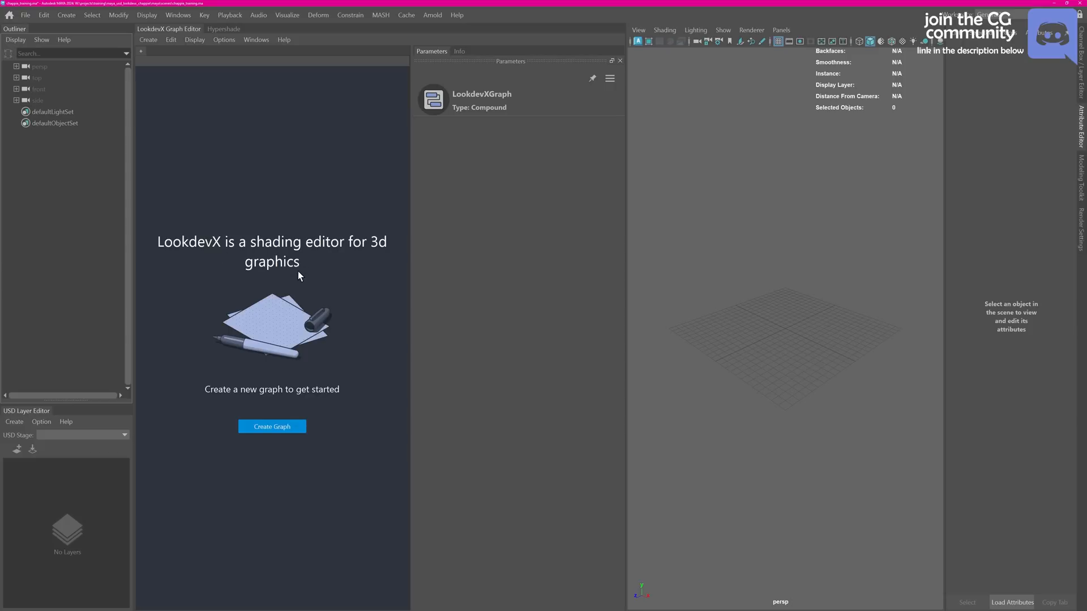
mouse_move(309, 231)
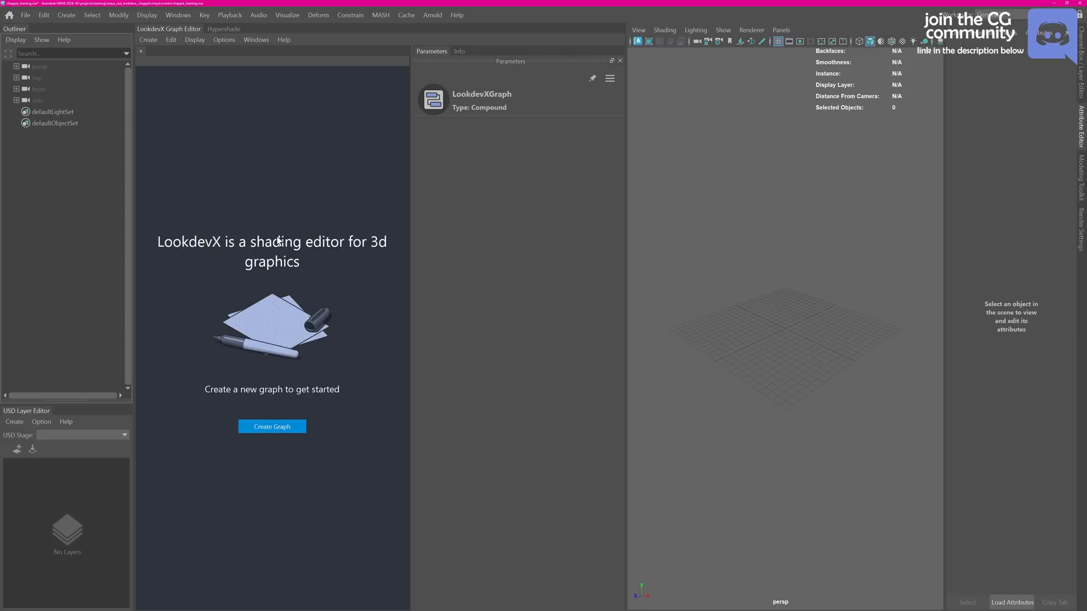
mouse_move(299, 210)
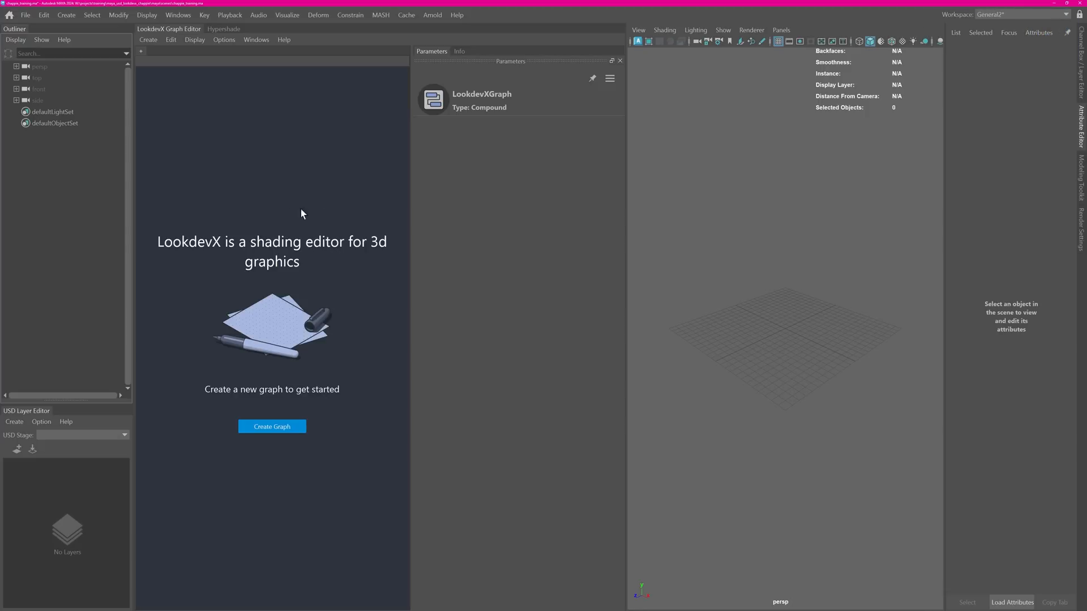
mouse_move(343, 229)
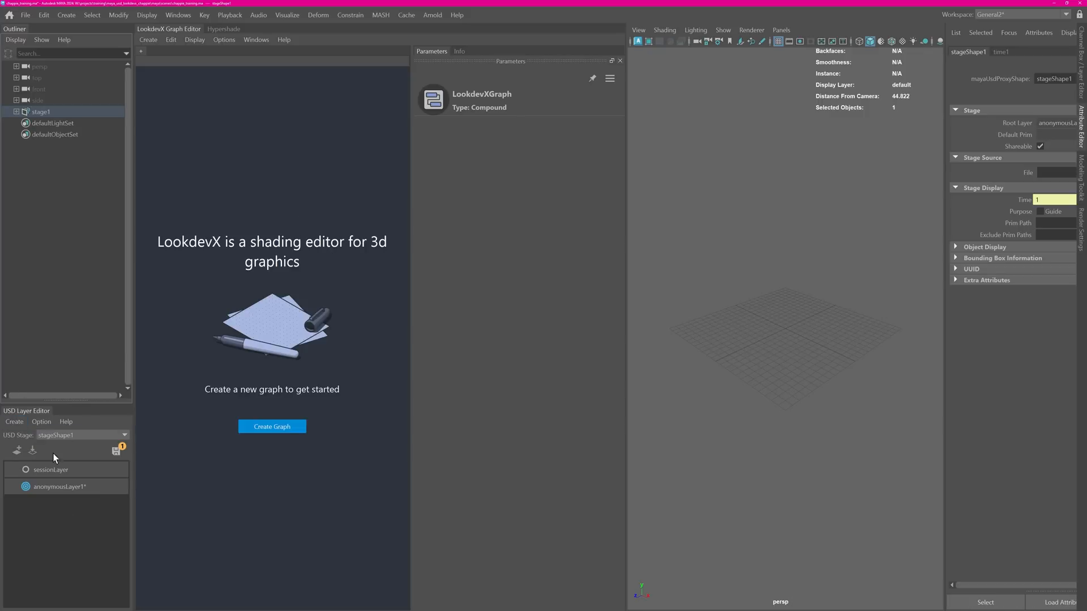
Add a Cylinder prim to stageShape1 inside stage1 from the Outliner.
click(43, 111)
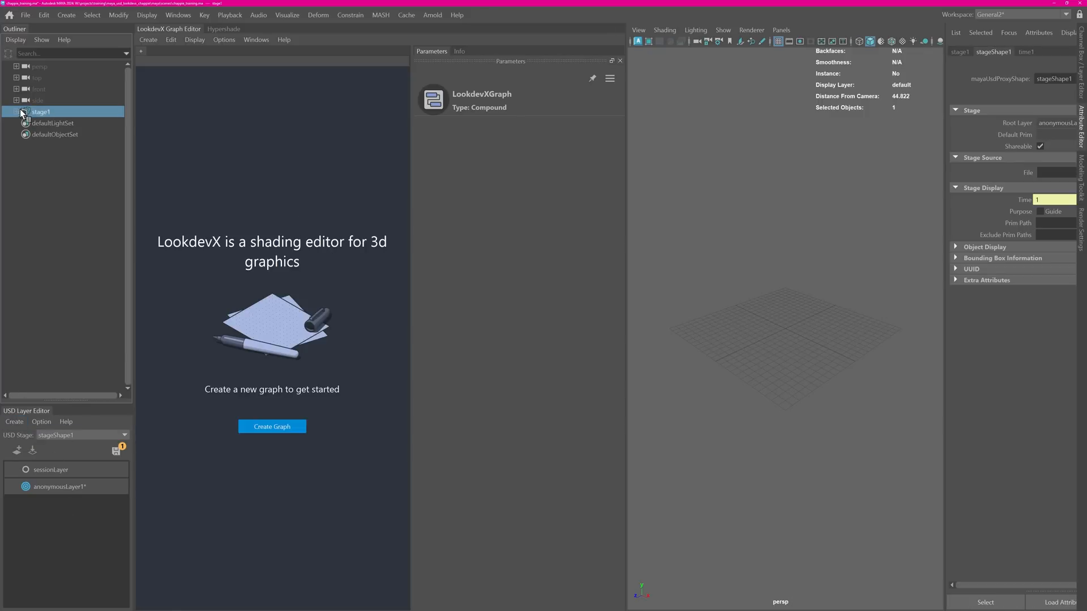
click(19, 111)
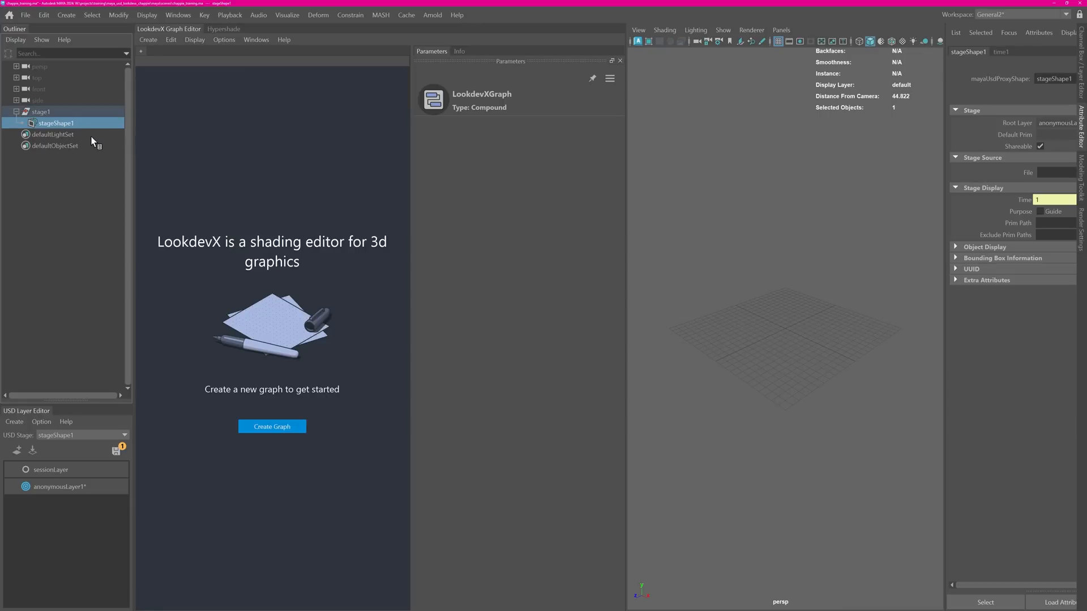
mouse_move(120, 176)
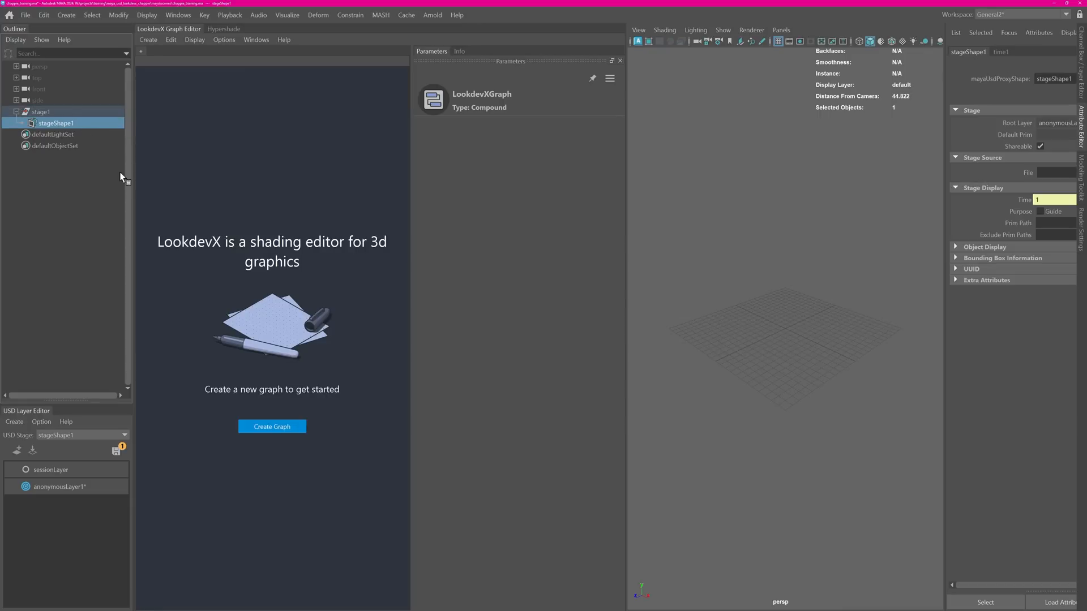
right_click(51, 123)
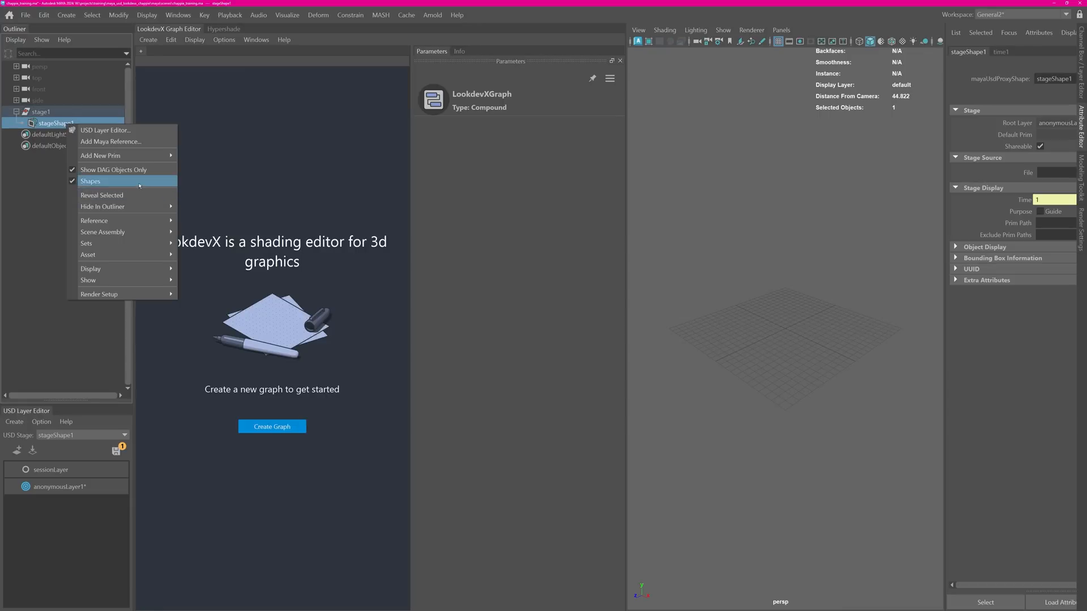
mouse_move(100, 155)
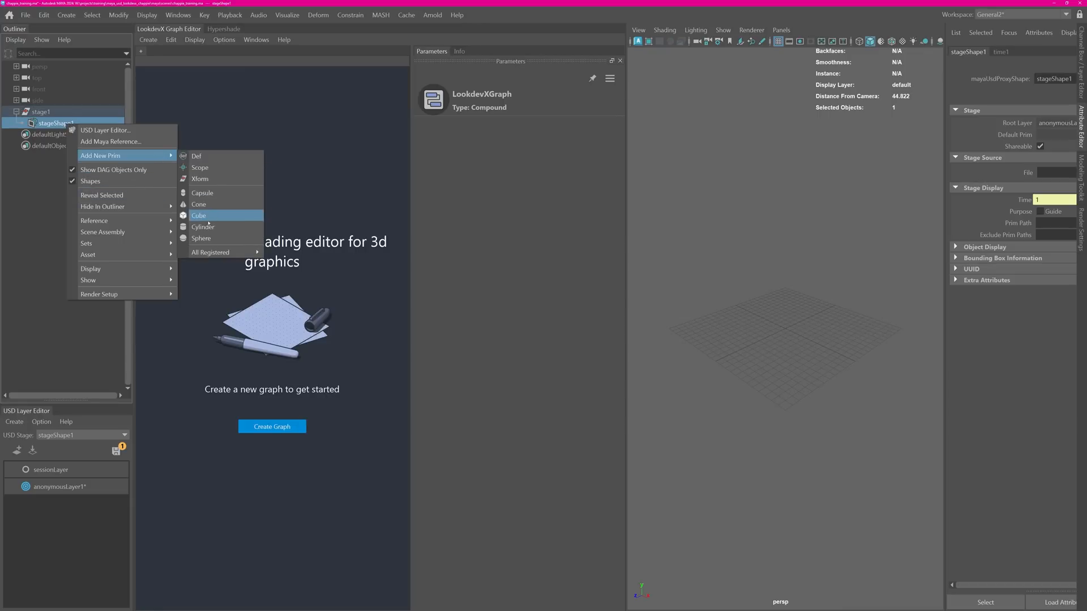
click(202, 227)
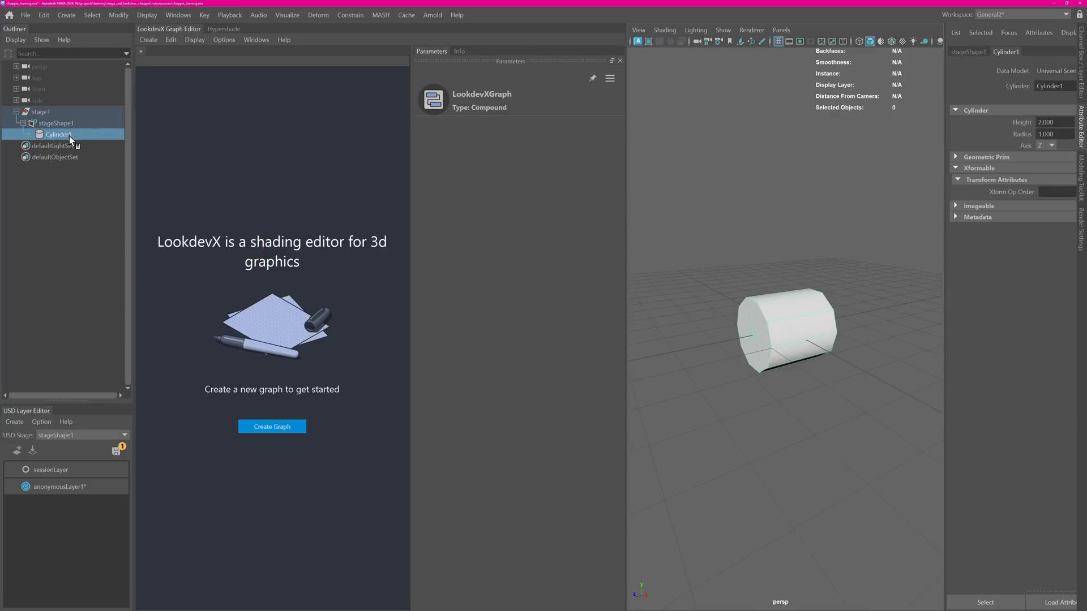
Assign a new Arnold AI Standard Surface to Cylinder1 and enter the standard_surface1 graph.
right_click(54, 134)
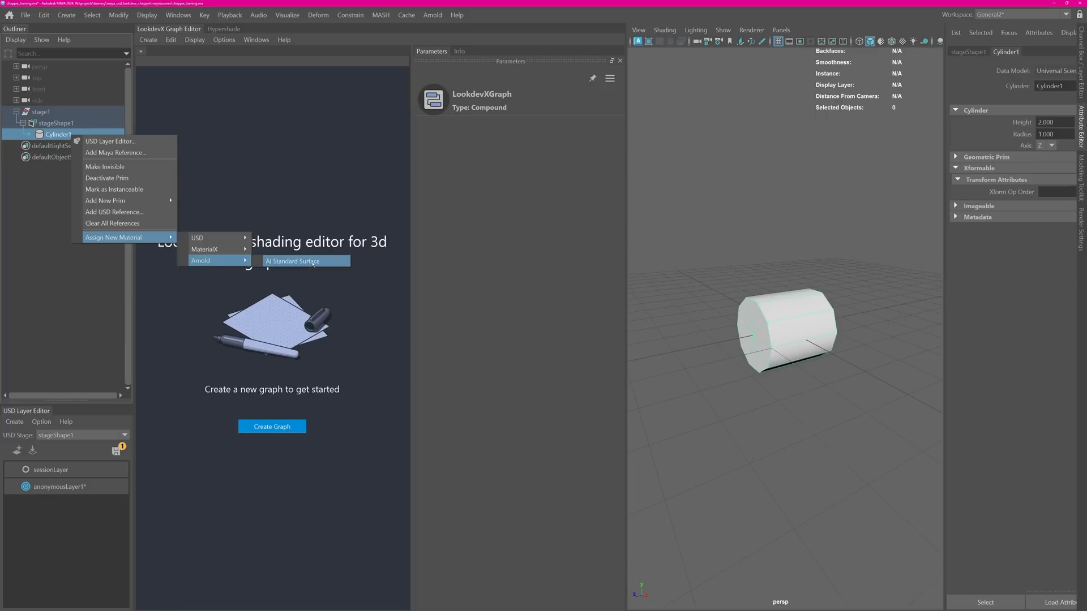
click(292, 260)
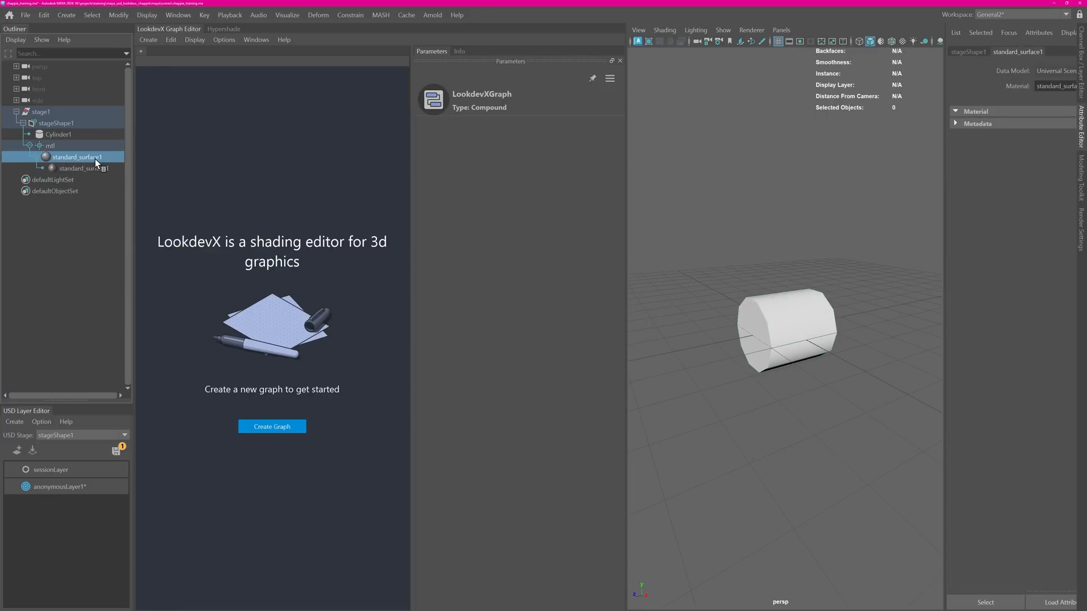
click(272, 426)
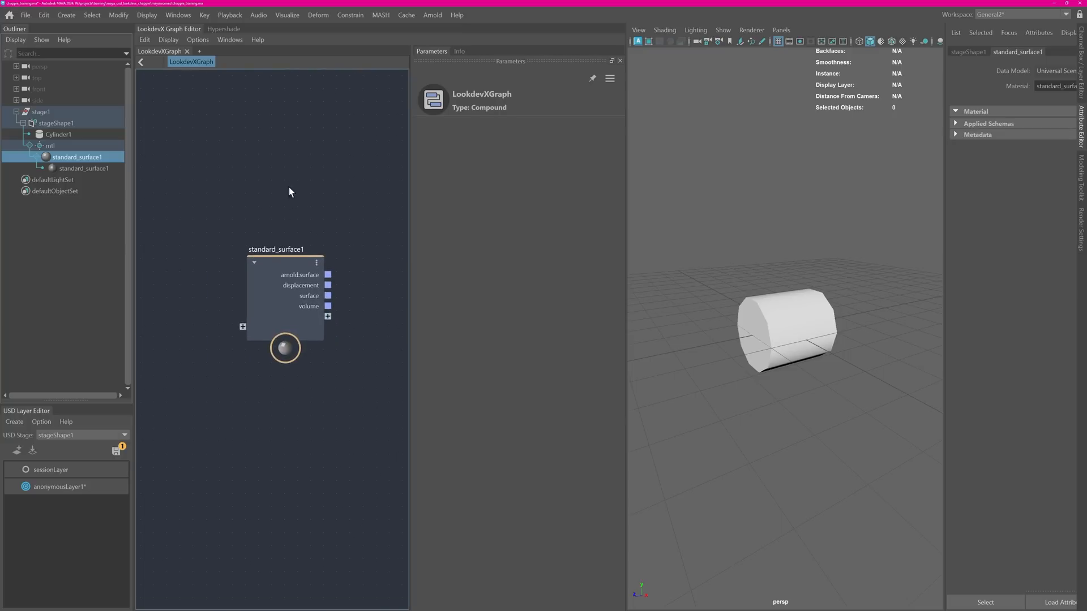
double_click(284, 349)
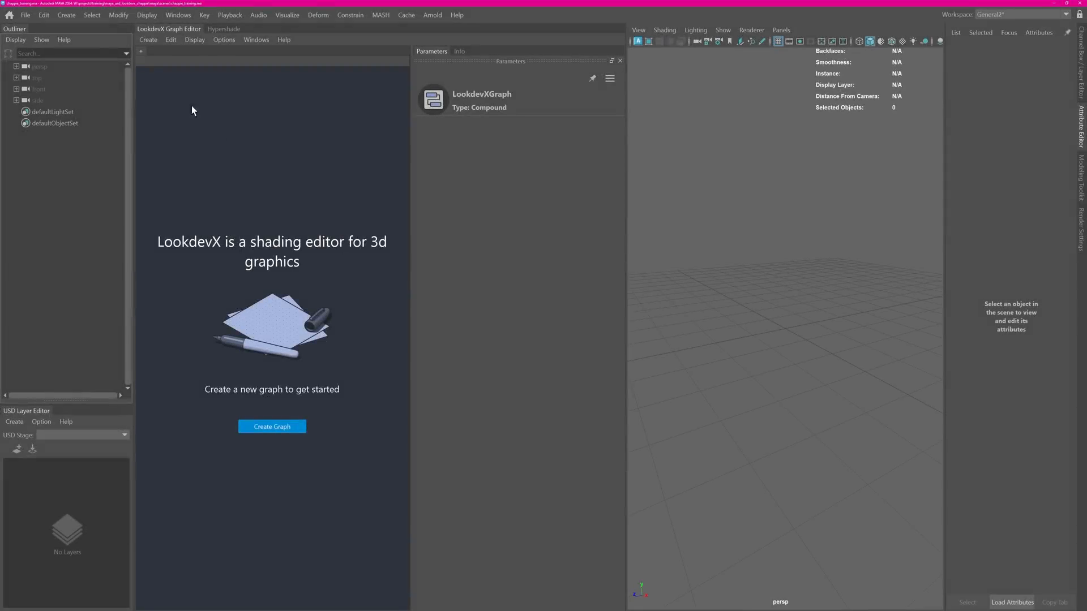
Start a fresh scene and bring in the Chappie robot as CP_FINAL.
click(24, 16)
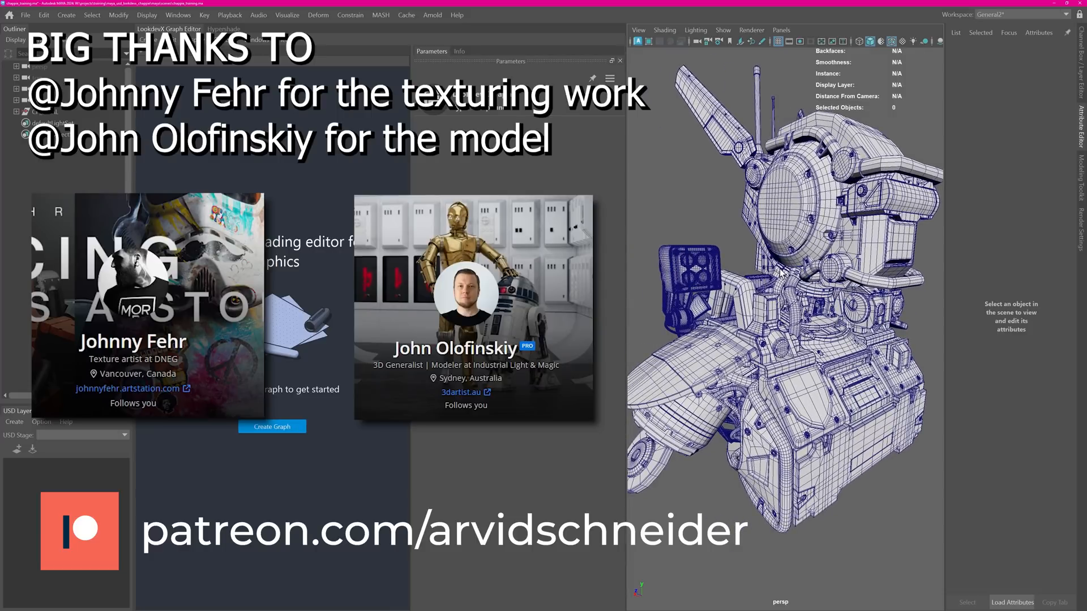
mouse_move(770, 275)
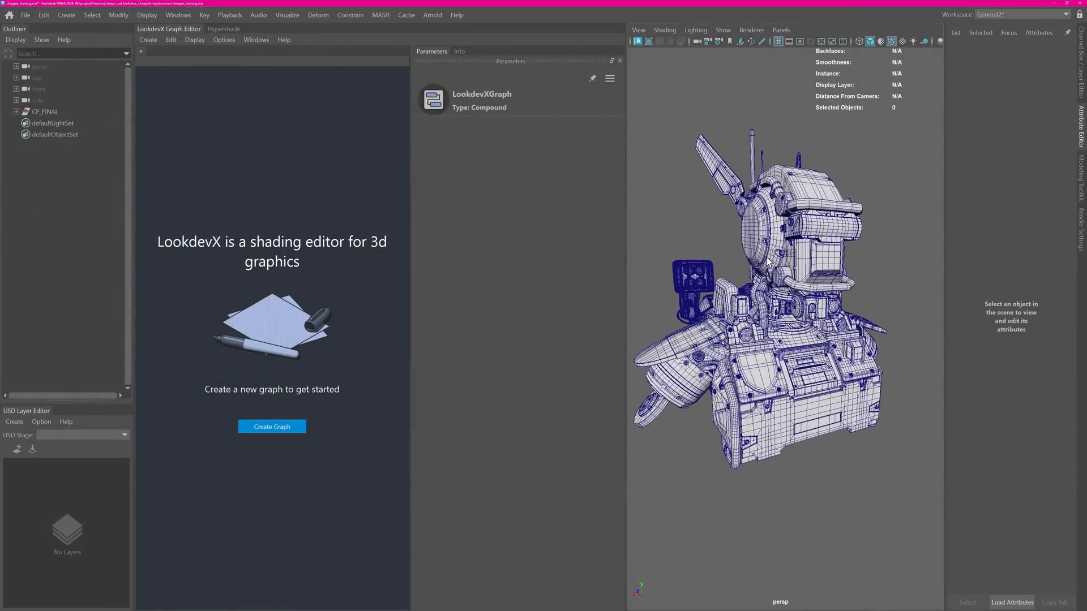
Create a USD stage from CP_FINAL and save its layer as chappie.usd.
click(41, 111)
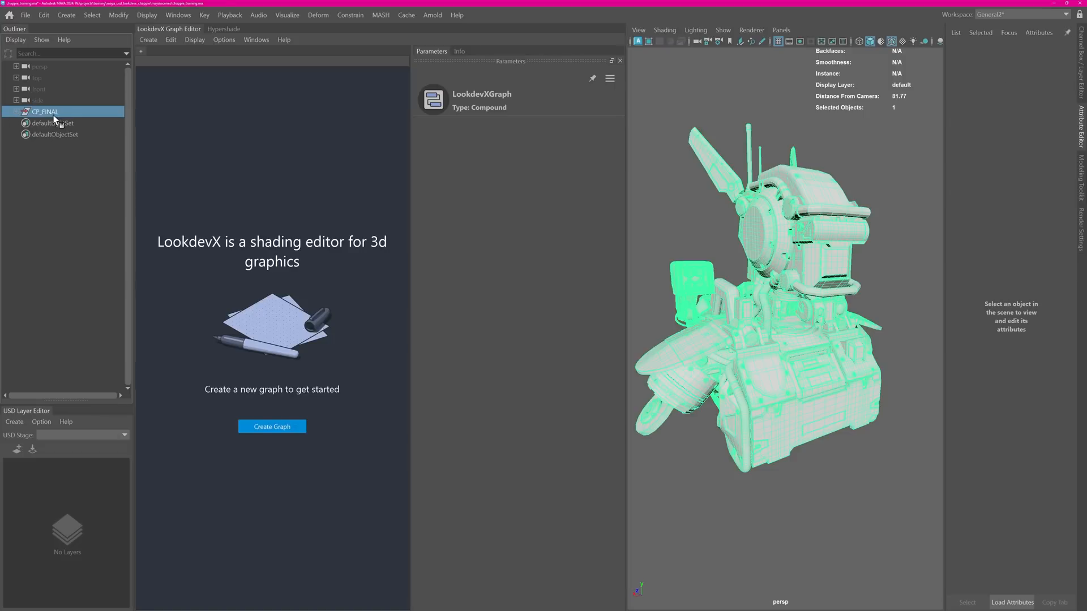
click(91, 308)
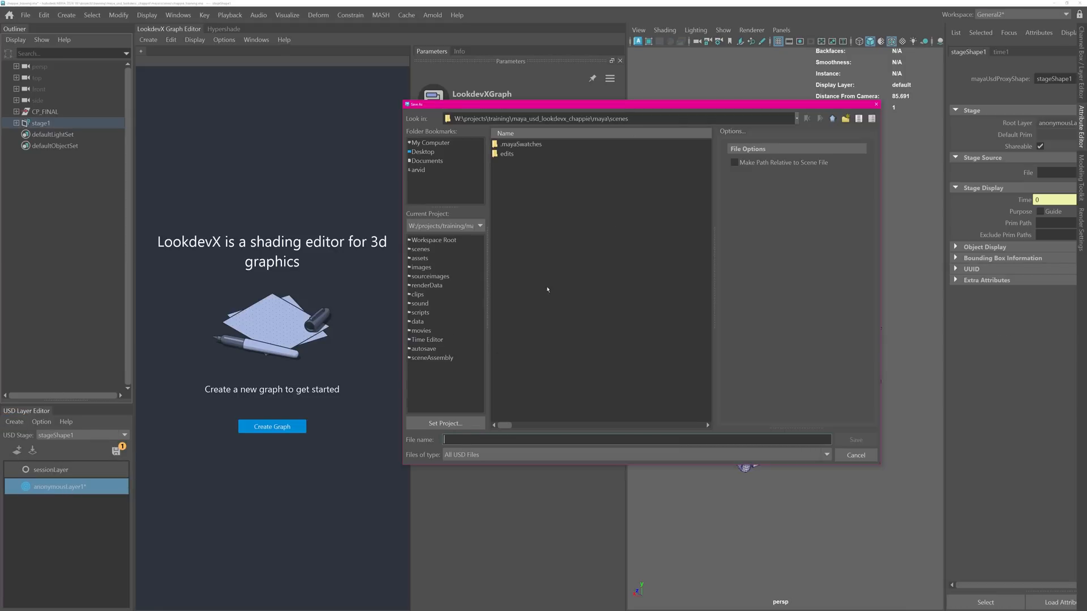
text(chapp)
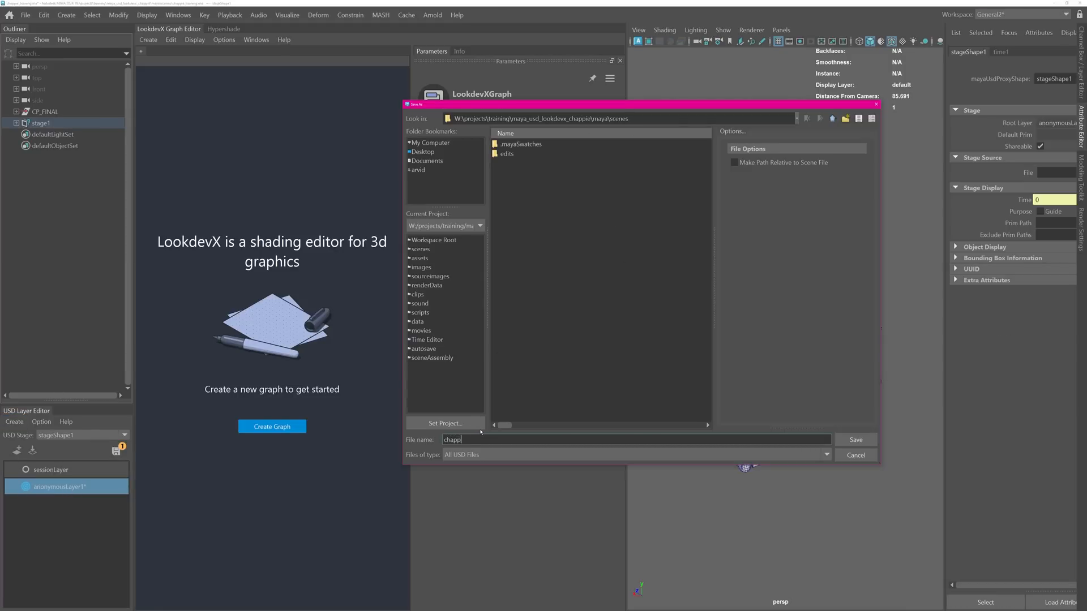
click(856, 439)
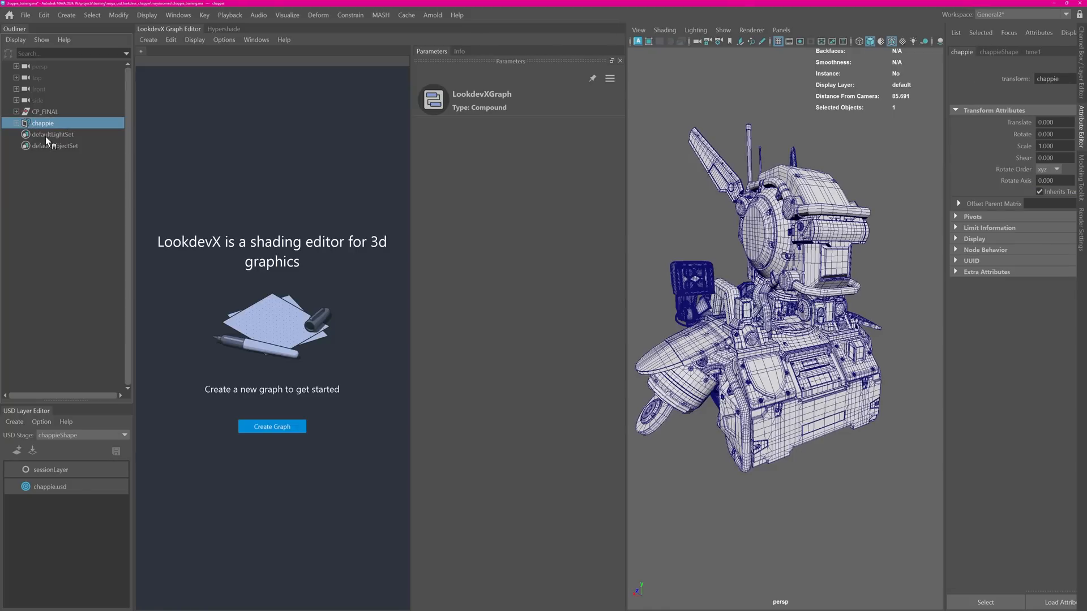
Duplicate CP_FINAL as USD data under chappieShape, drop the Maya copy, and overwrite chappie.usd.
click(17, 122)
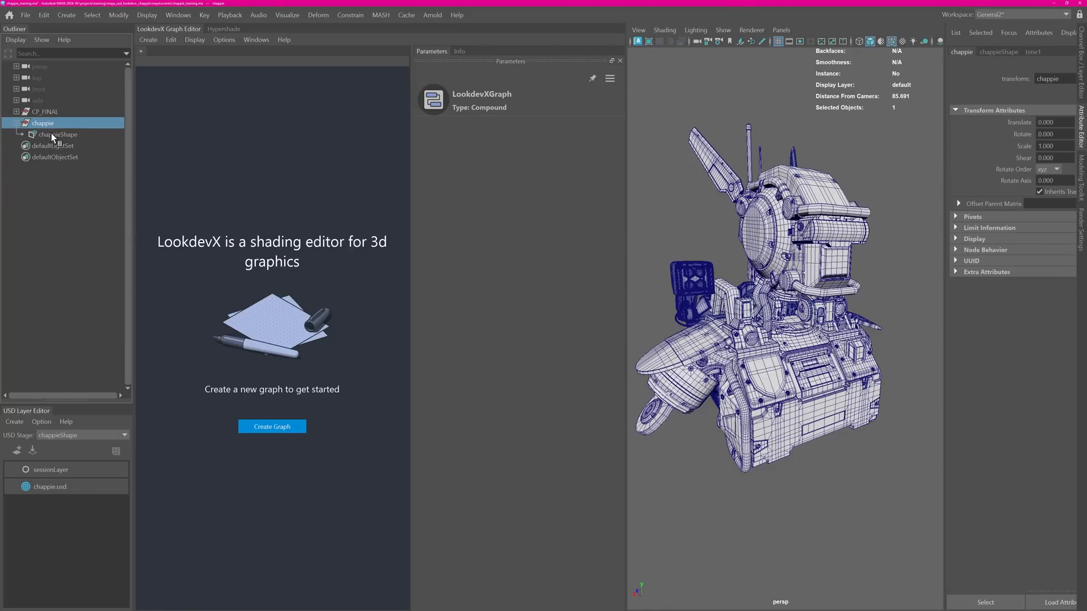
click(41, 111)
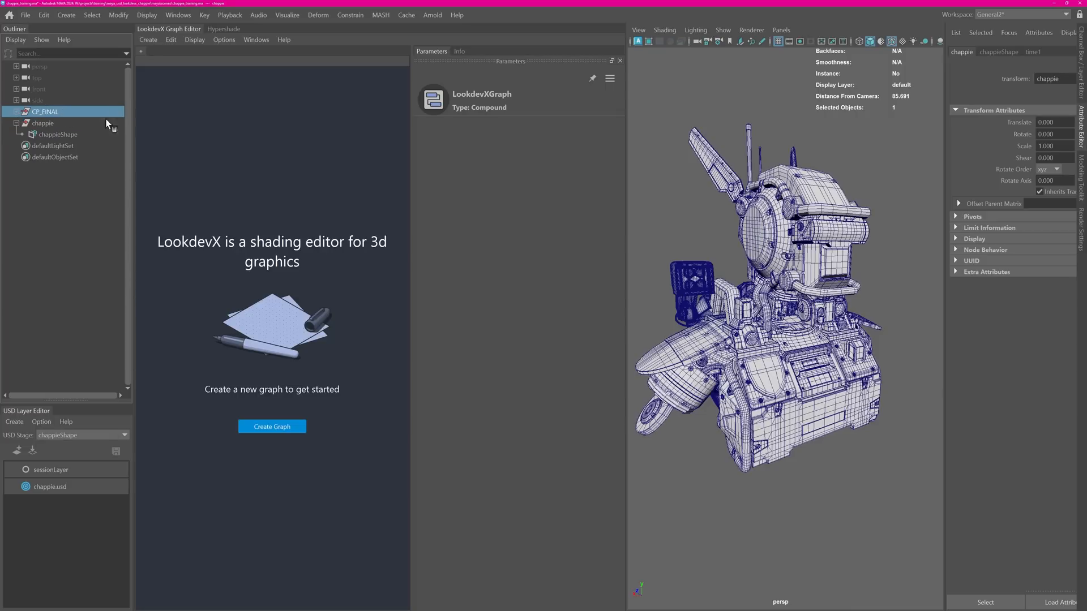
right_click(39, 111)
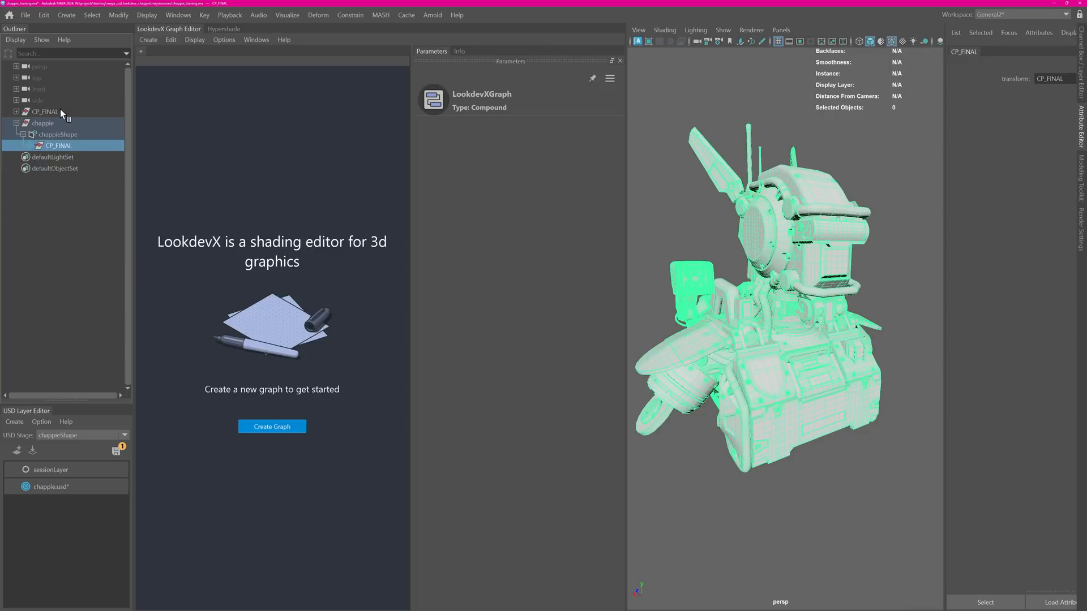
click(46, 110)
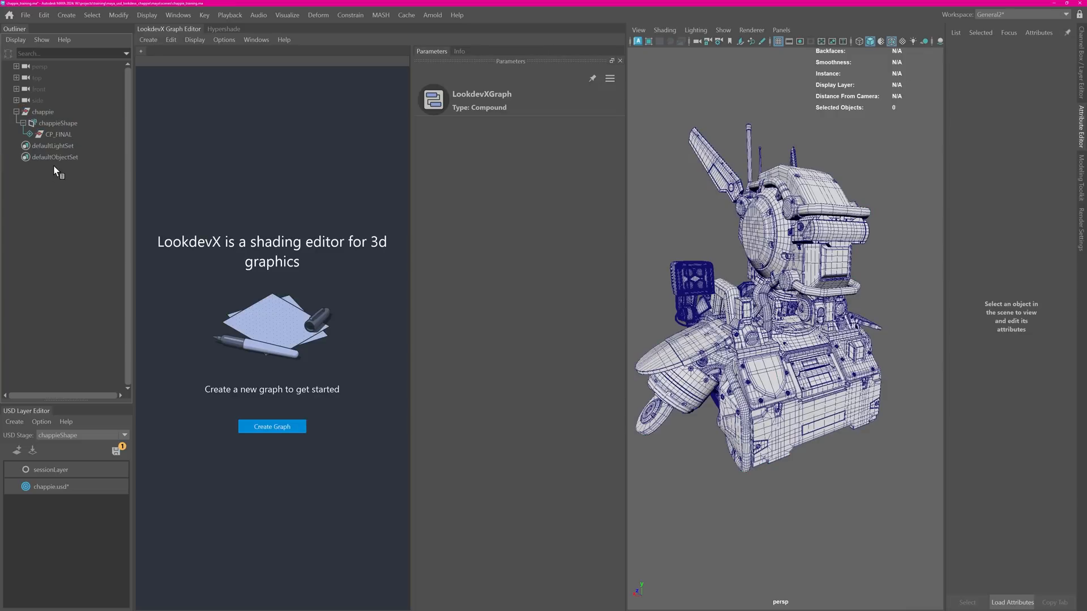
mouse_move(78, 406)
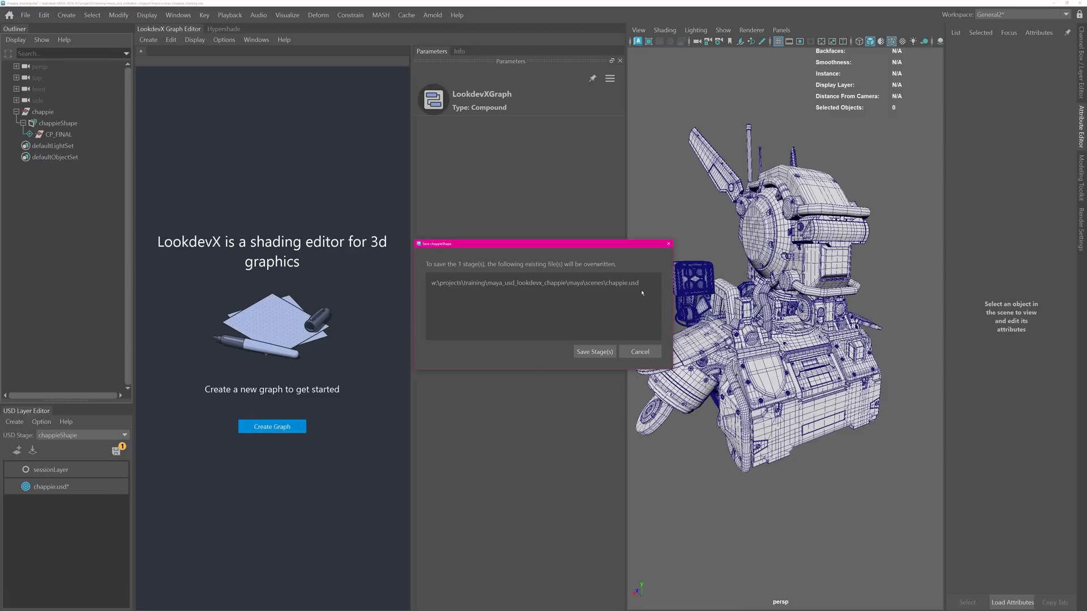
click(595, 351)
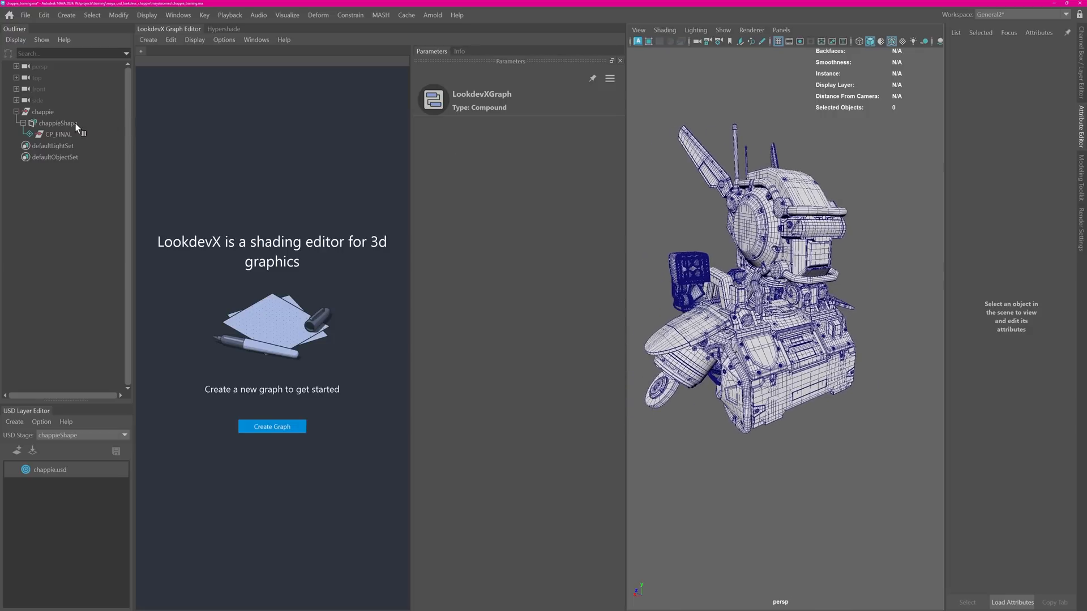
Assign a new Arnold AI Standard Surface to the CP_FINAL prim, creating standard_surface1 in the mtl scope.
right_click(47, 134)
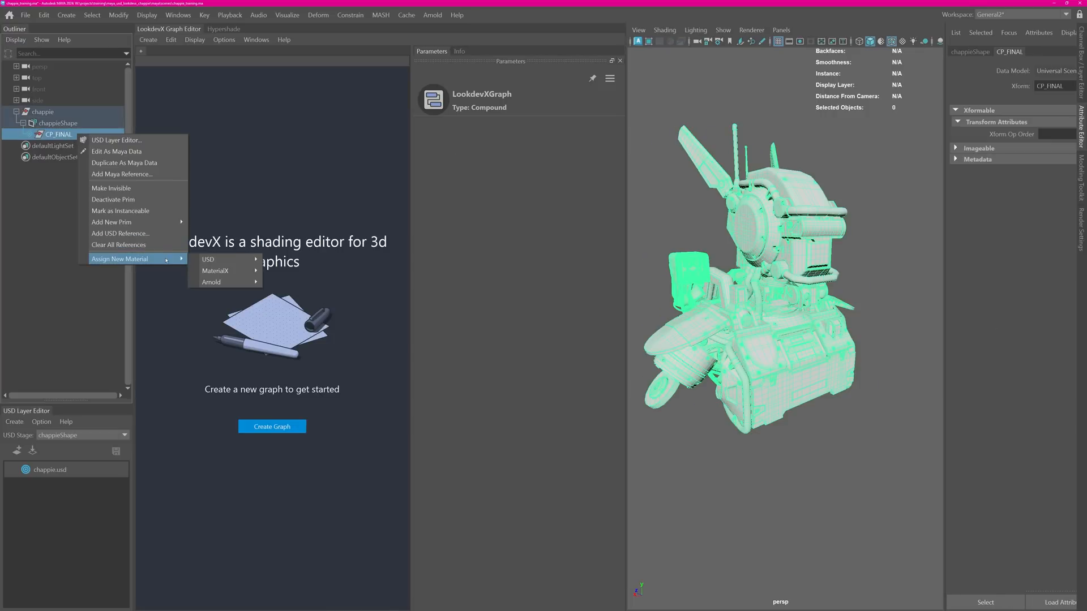
mouse_move(224, 260)
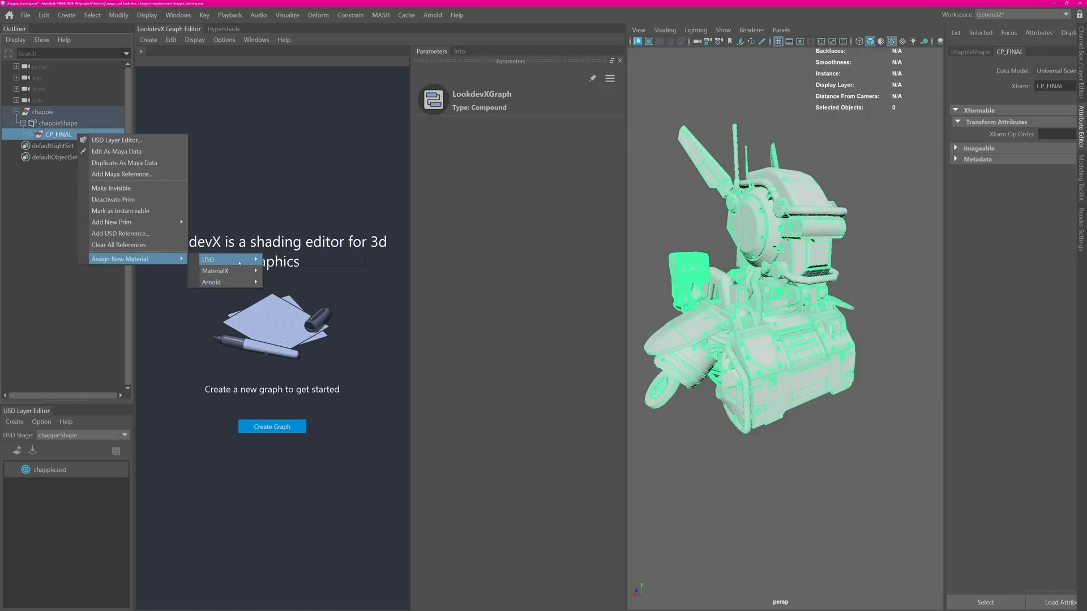
mouse_move(224, 259)
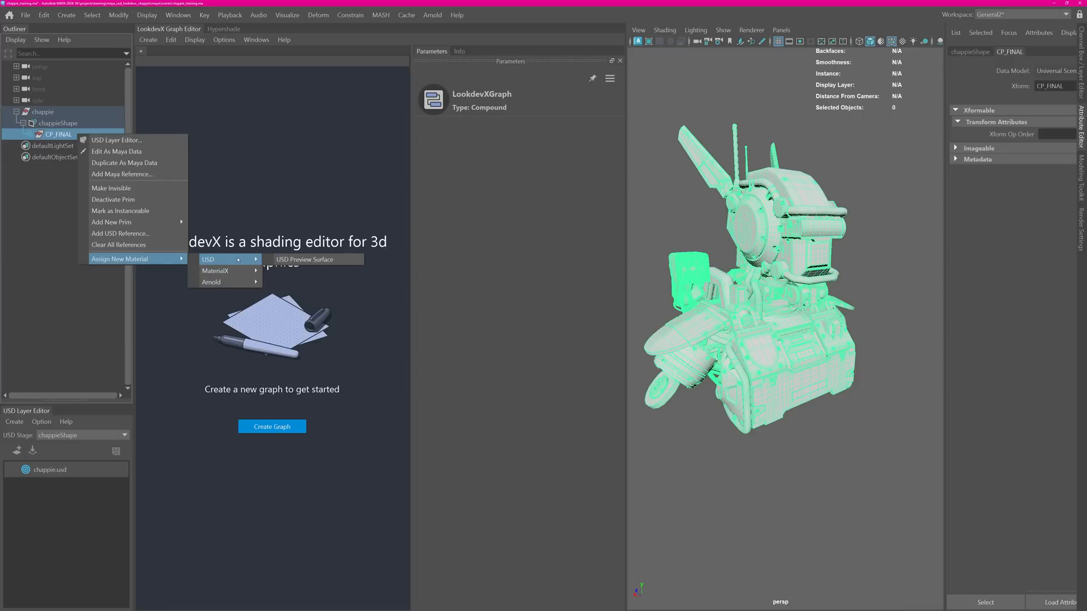
mouse_move(222, 282)
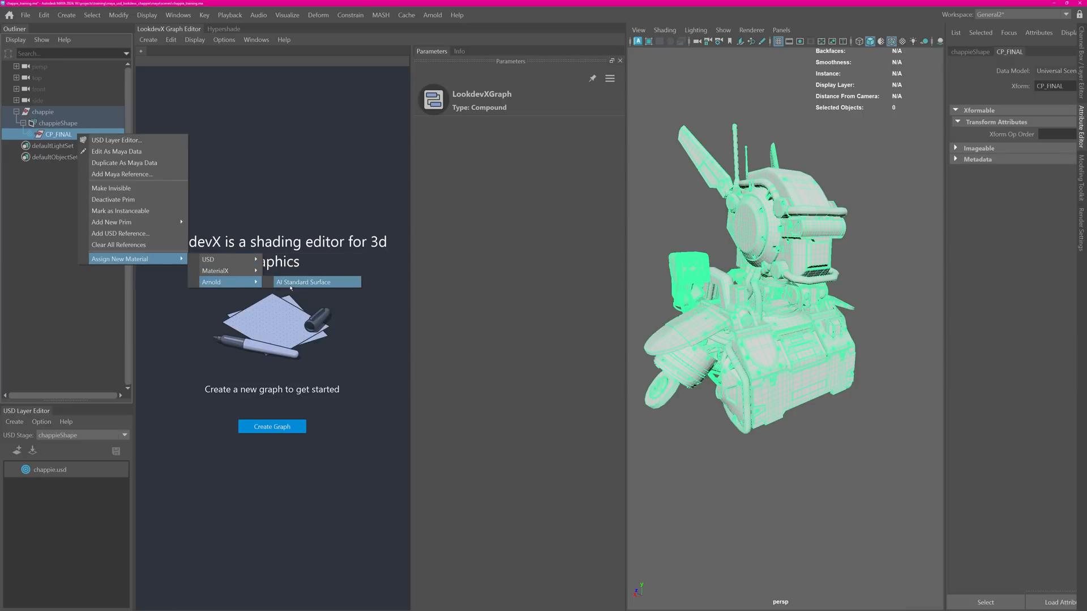
click(315, 282)
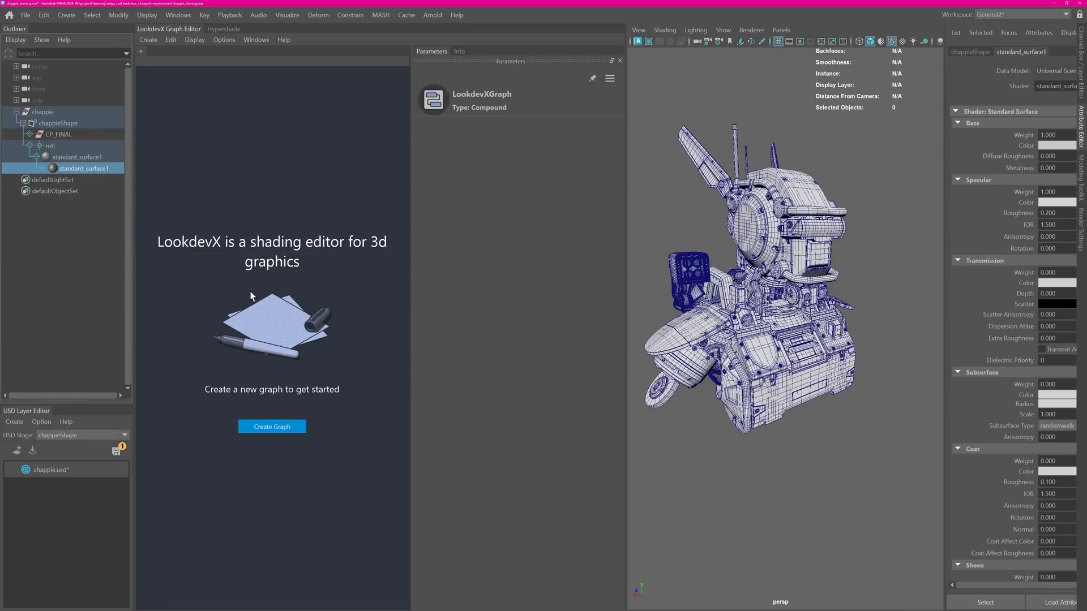
click(41, 145)
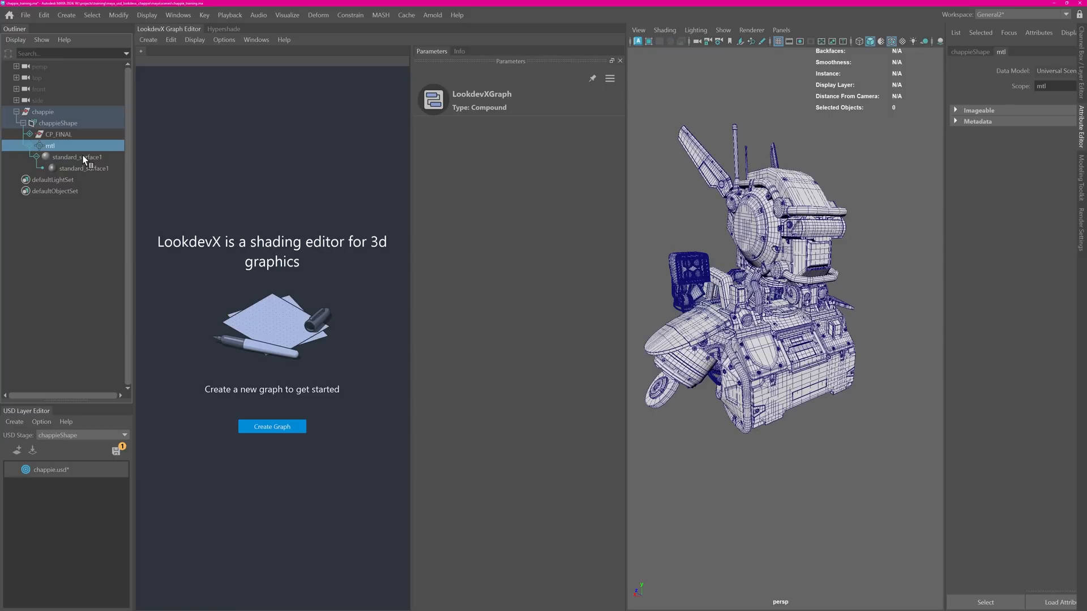
Show standard_surface1 in LookdevX and rename the material node CHAPPIE.
right_click(68, 156)
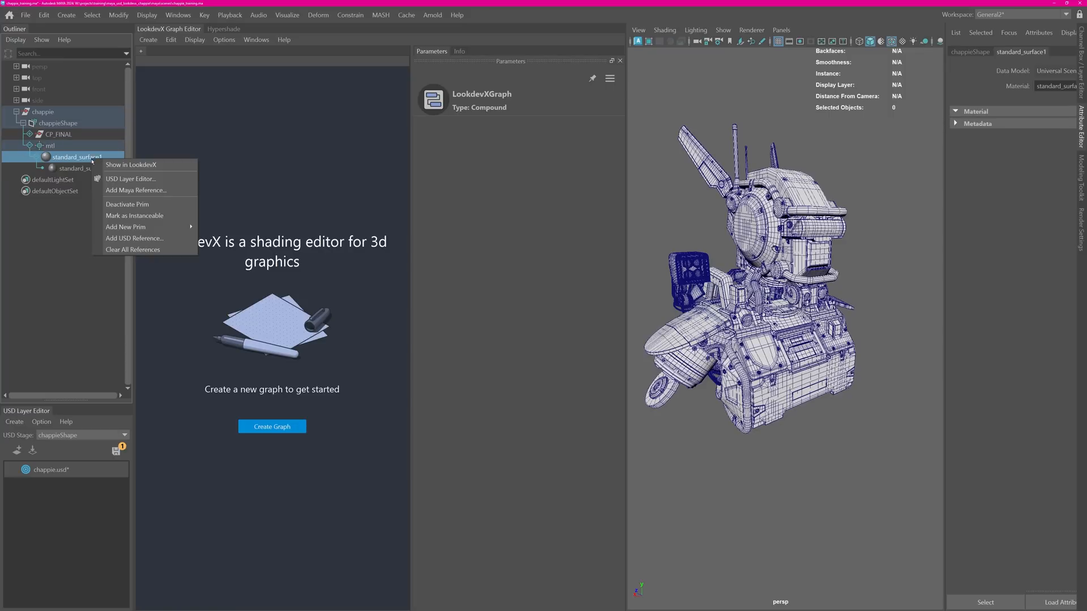
click(130, 166)
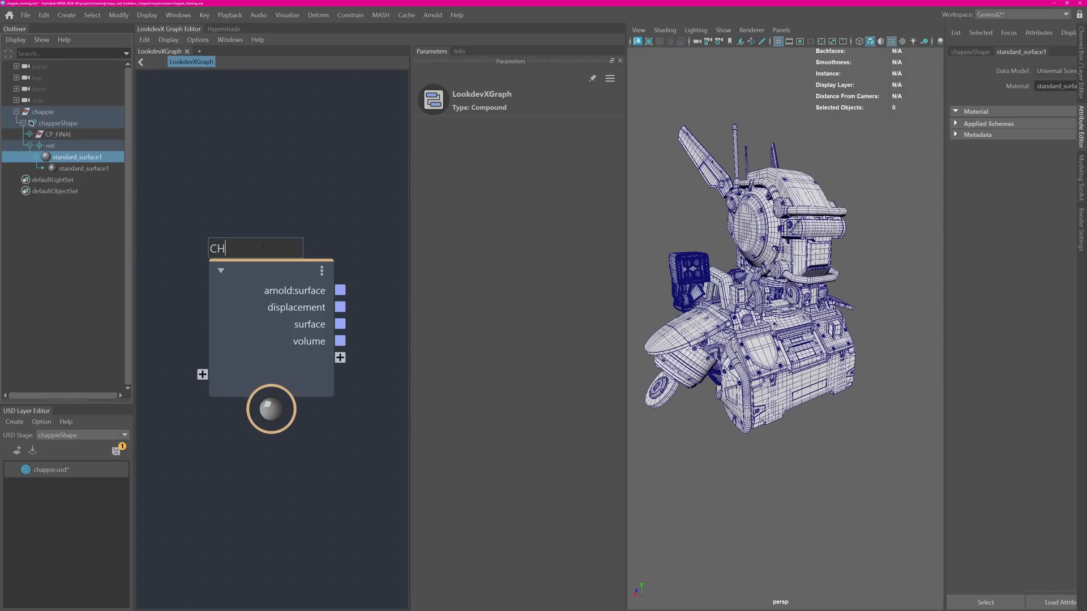
text(CHAPPIE)
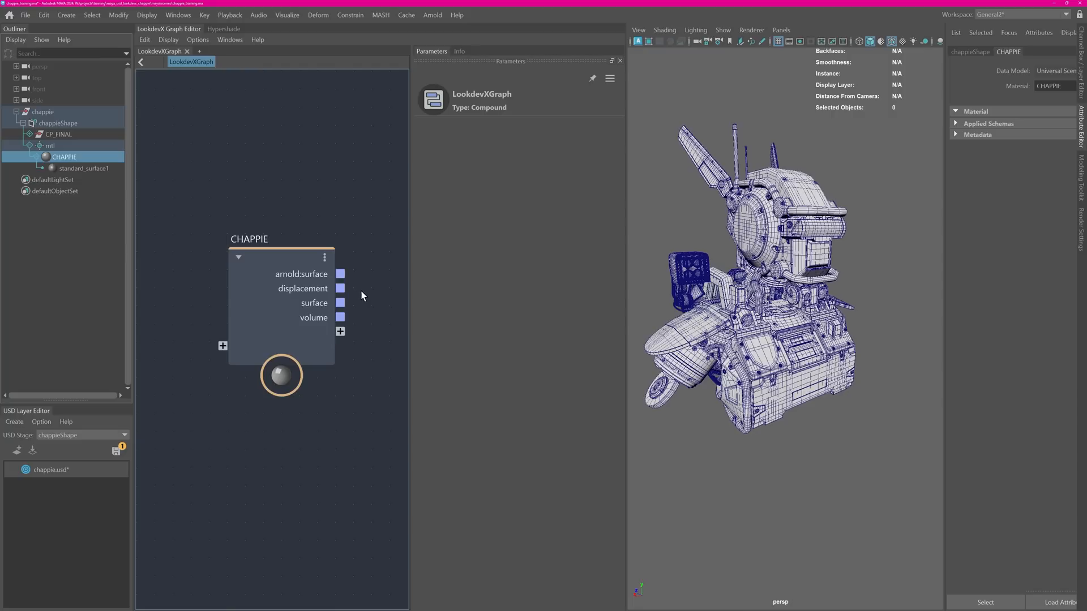
mouse_move(302, 222)
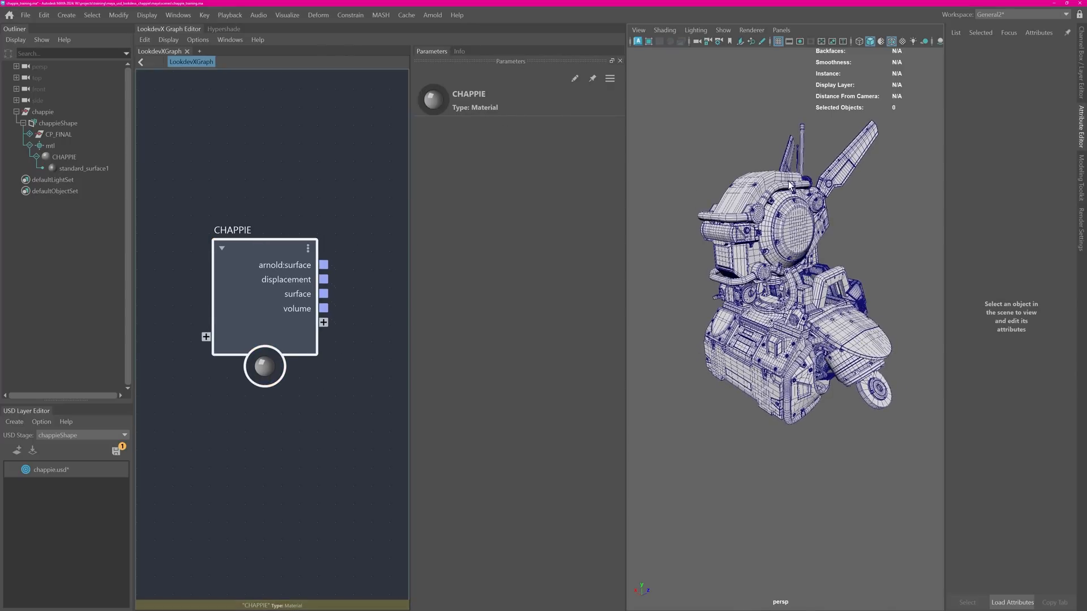
Review Arnold Render Settings, start the IPR render, and enter the CHAPPIE material graph.
click(433, 15)
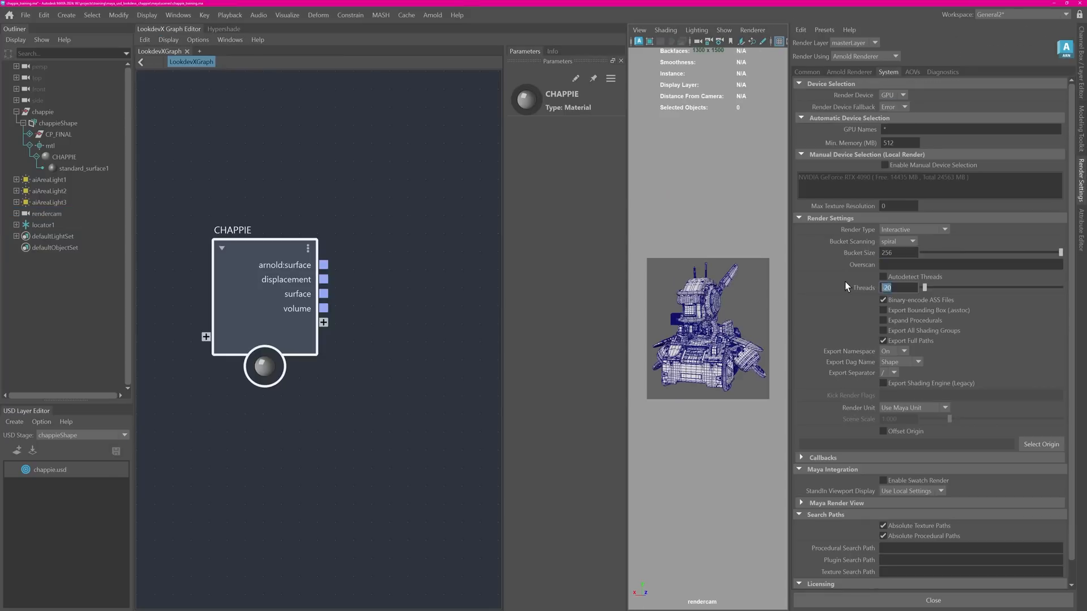
click(43, 179)
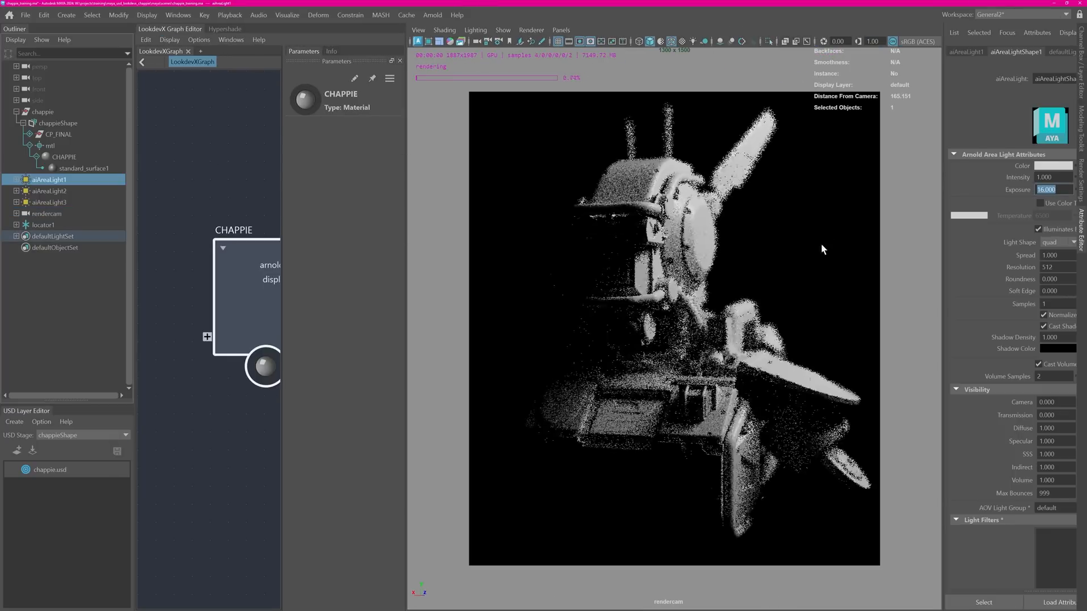
click(44, 190)
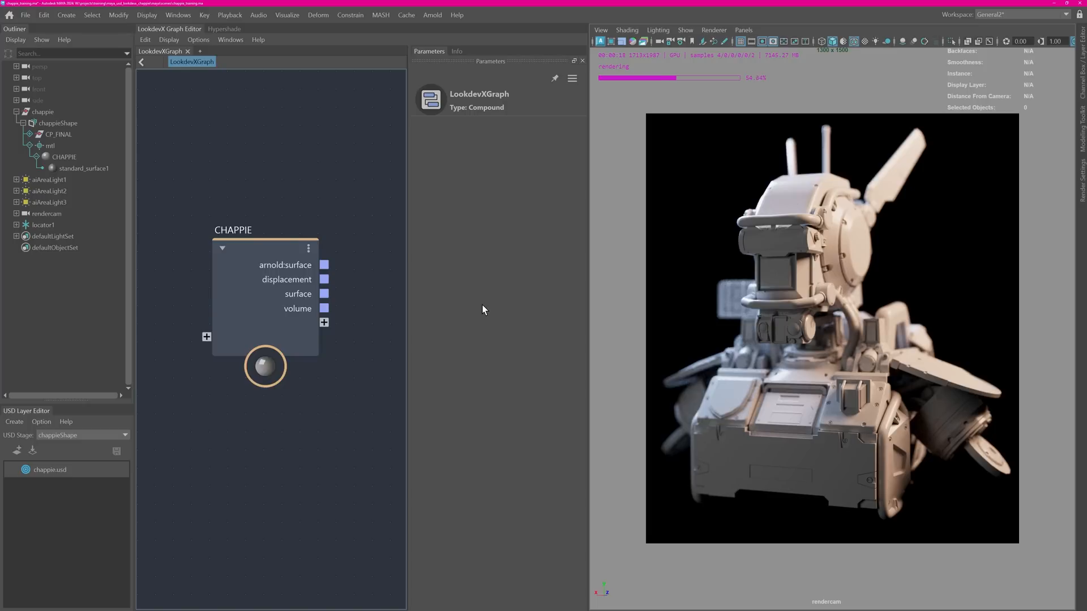
mouse_move(483, 315)
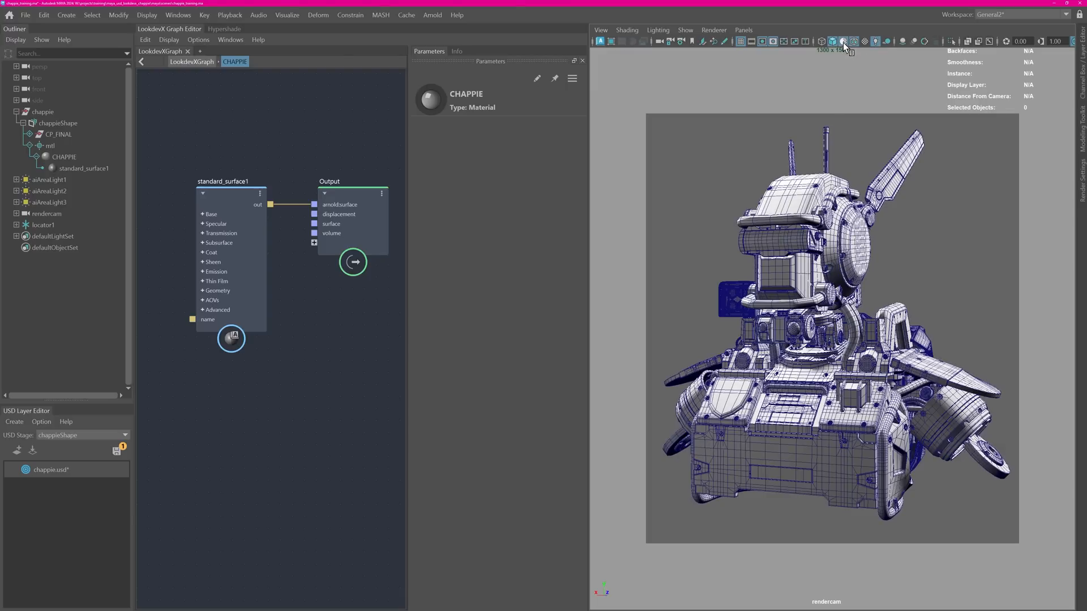
Add image, color_correct and range nodes to the CHAPPIE graph.
click(847, 41)
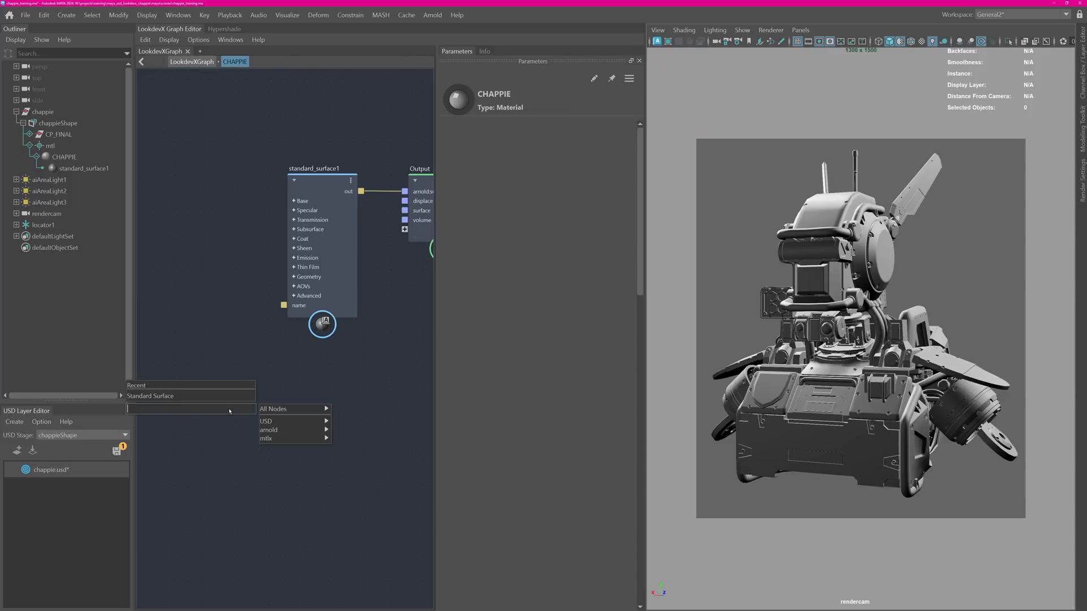
text(image)
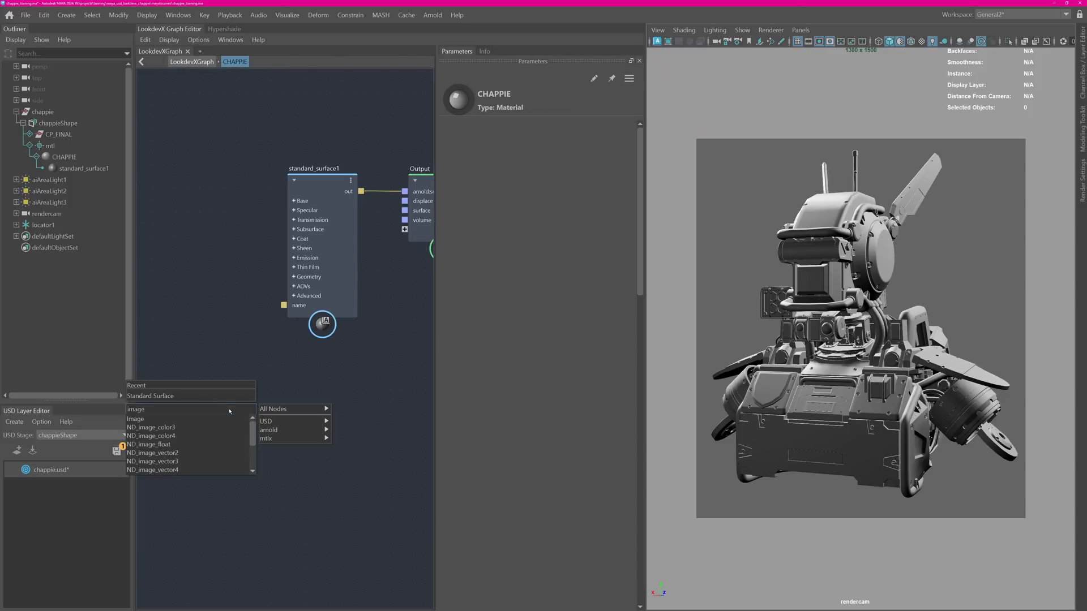
click(136, 410)
text(color)
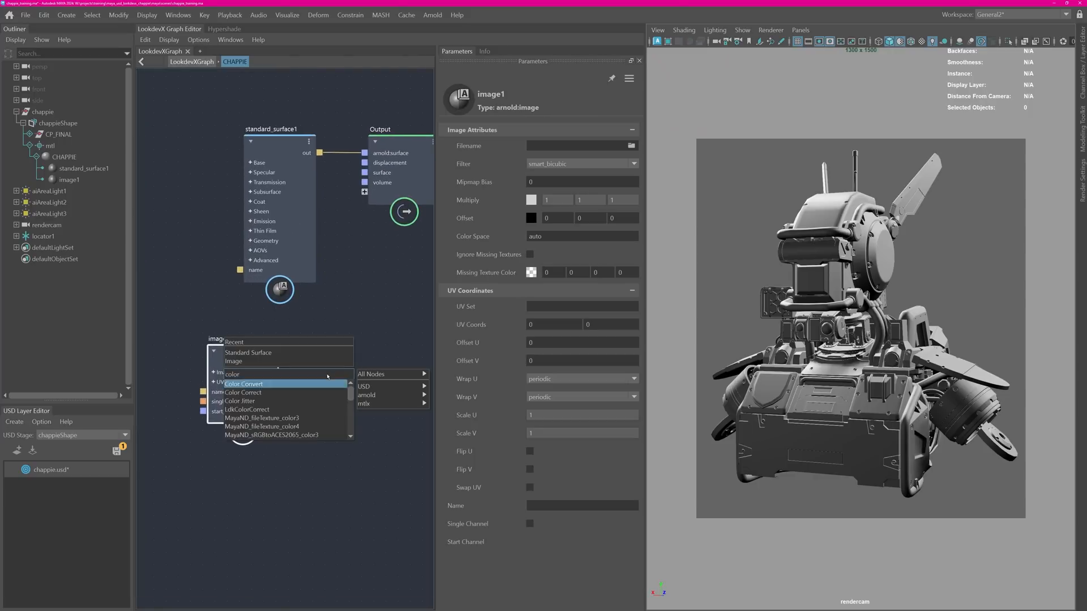
click(244, 392)
text(Randomgn)
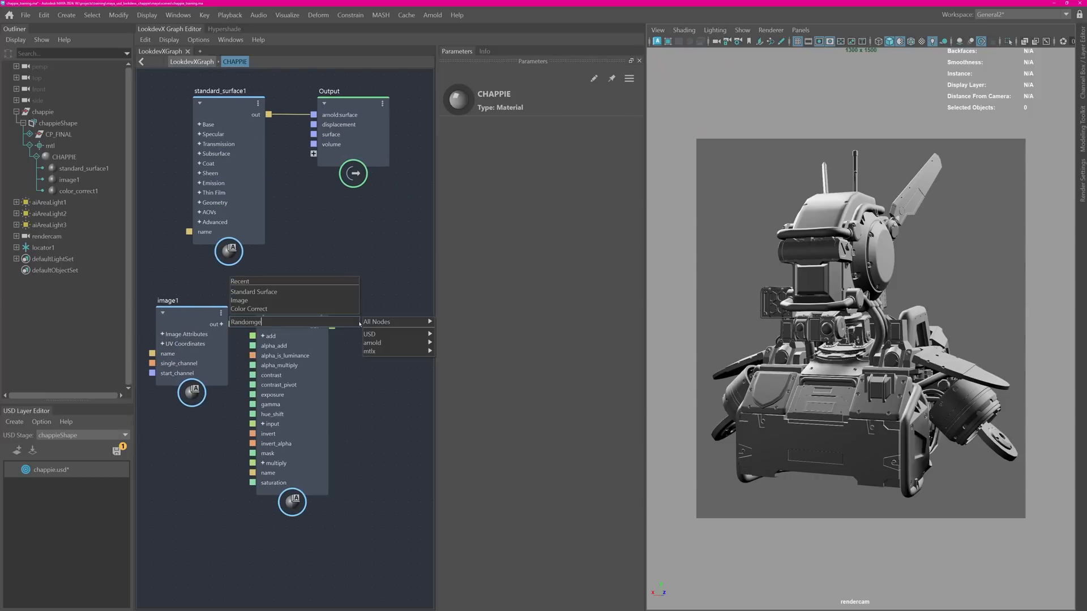
text(range)
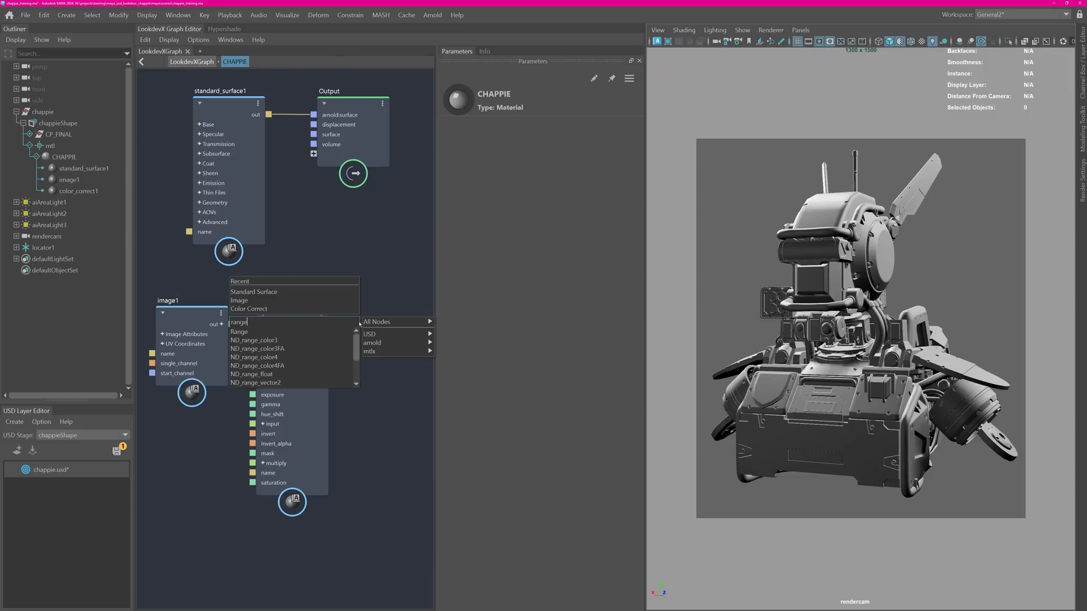
click(239, 332)
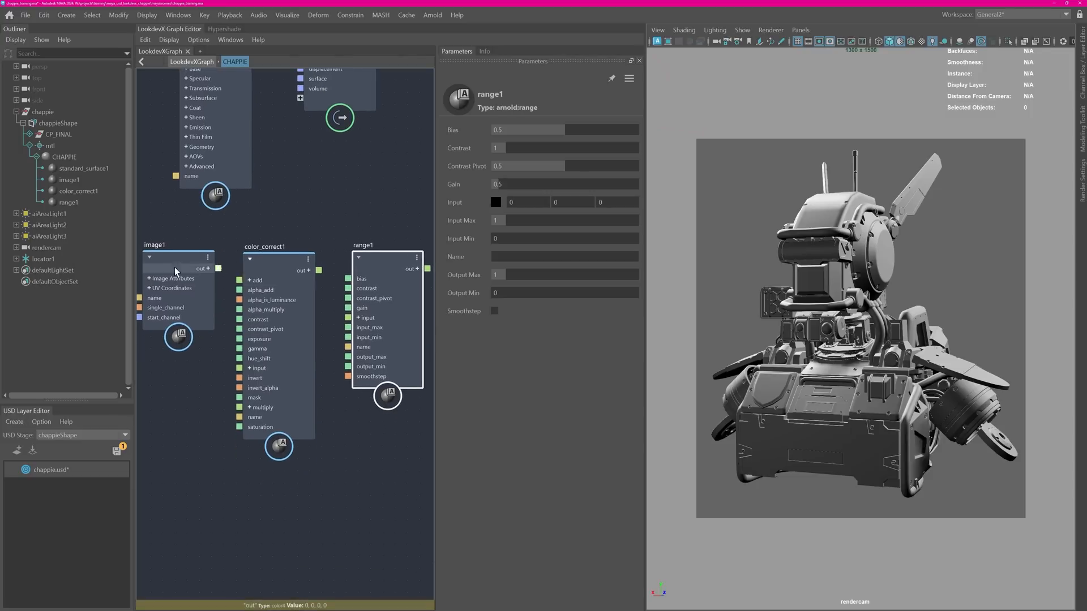
Wire image1 into color_correct1 and collapse image1, color_correct1 and range1 into a compound.
drag(218, 268, 247, 368)
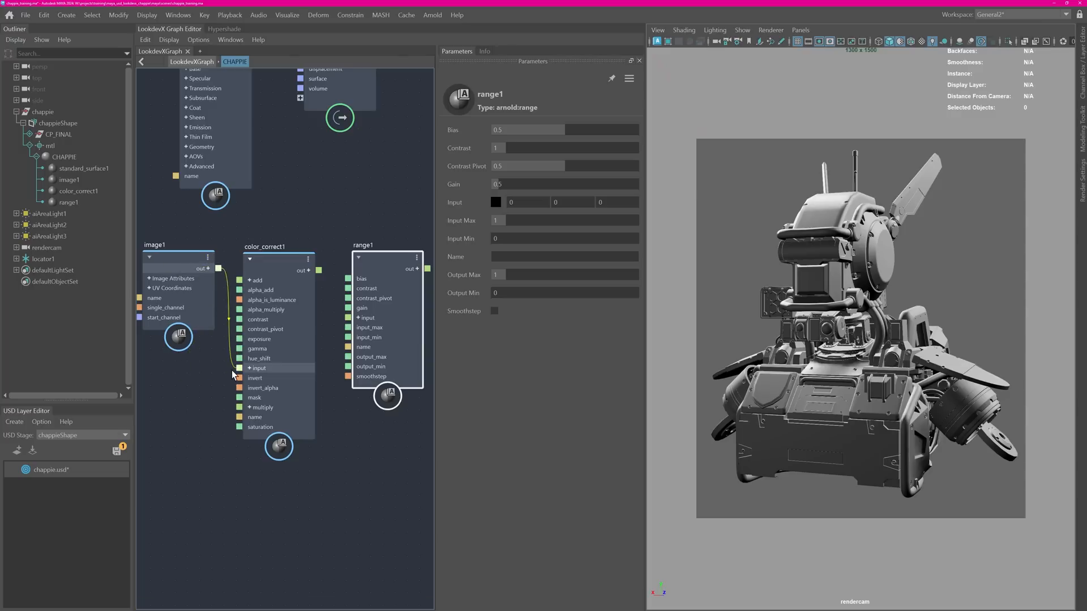
click(249, 368)
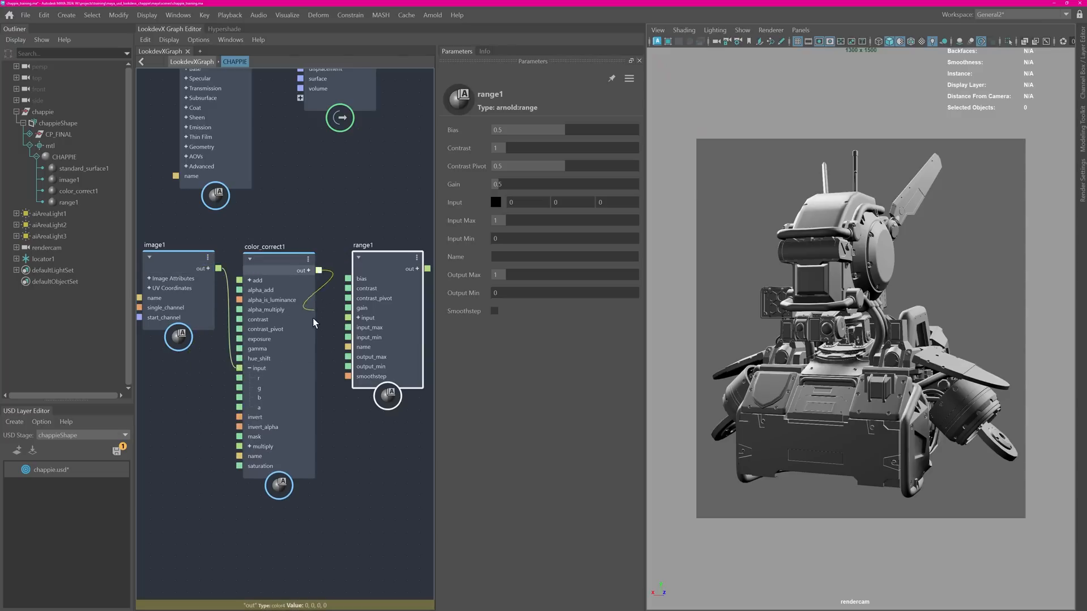
click(361, 318)
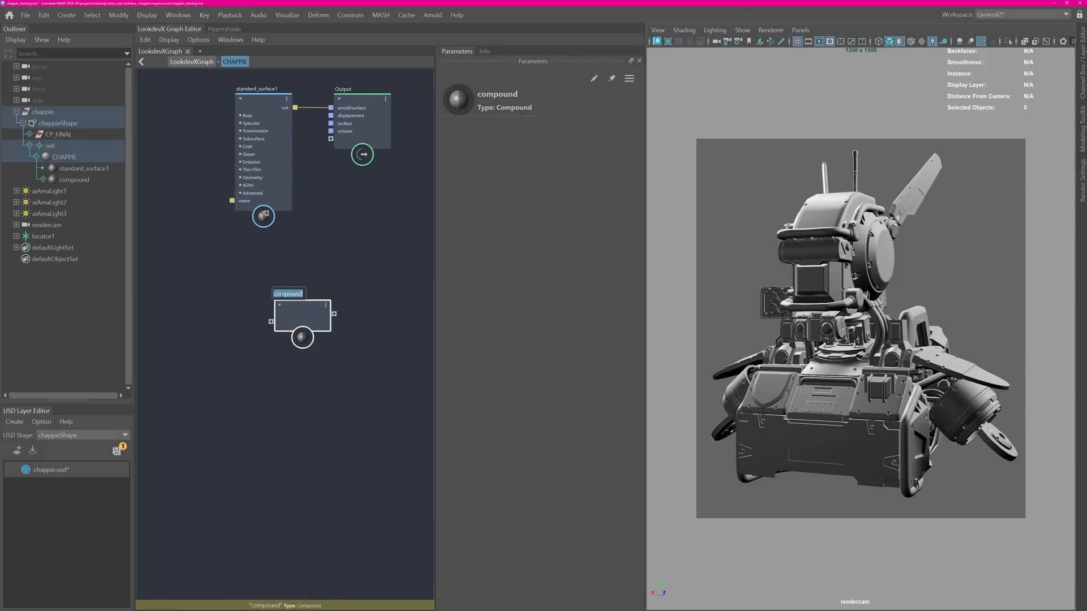
Name the compound ImageReader and promote filename, gamma, min/max and smoothstep to its Input node.
text(ImageReader)
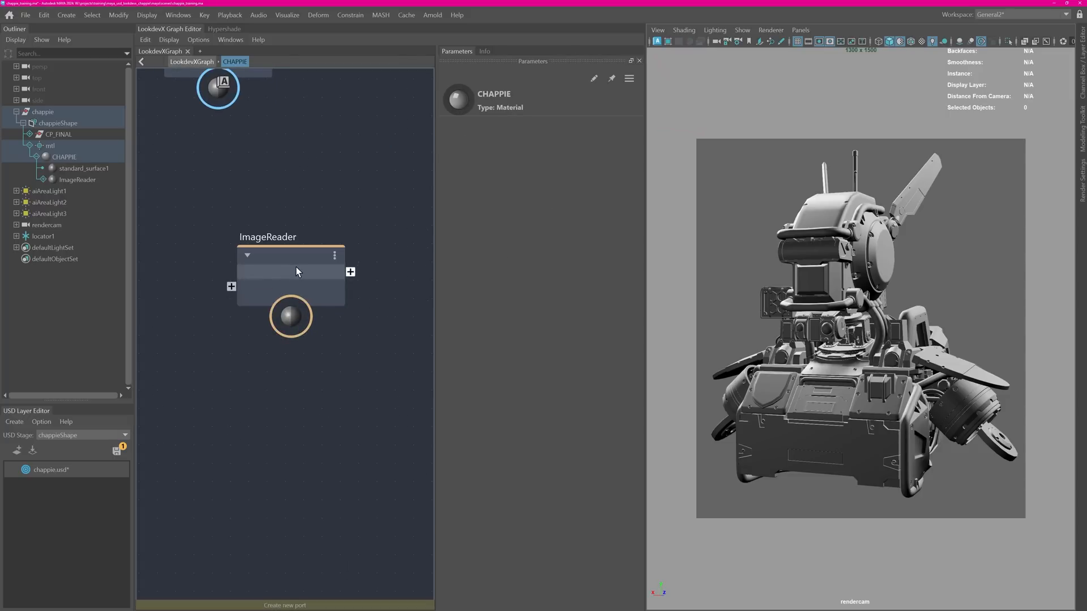
double_click(290, 317)
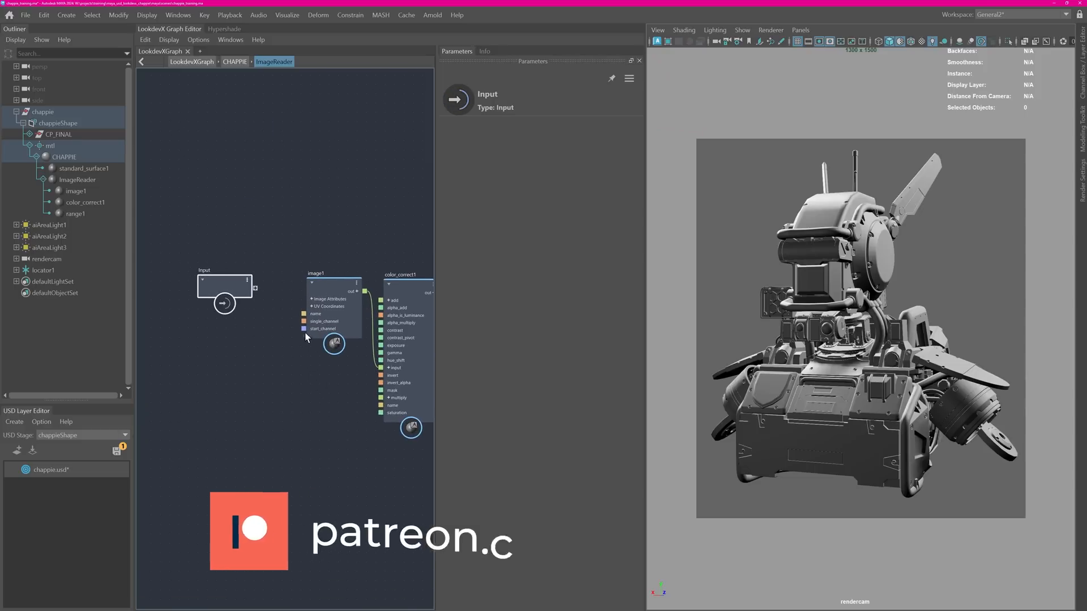
click(333, 285)
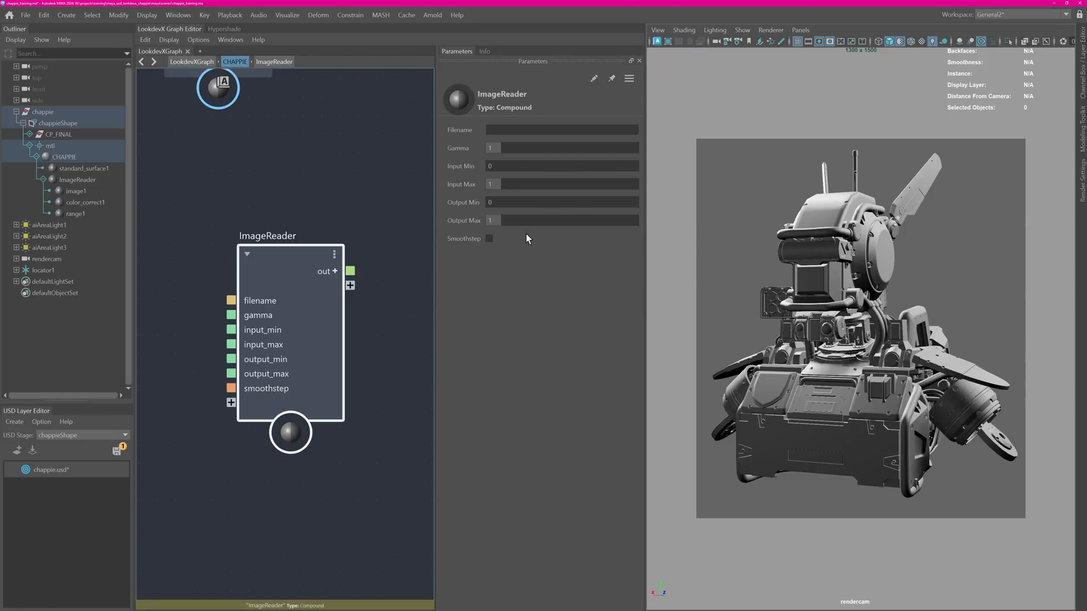
mouse_move(521, 215)
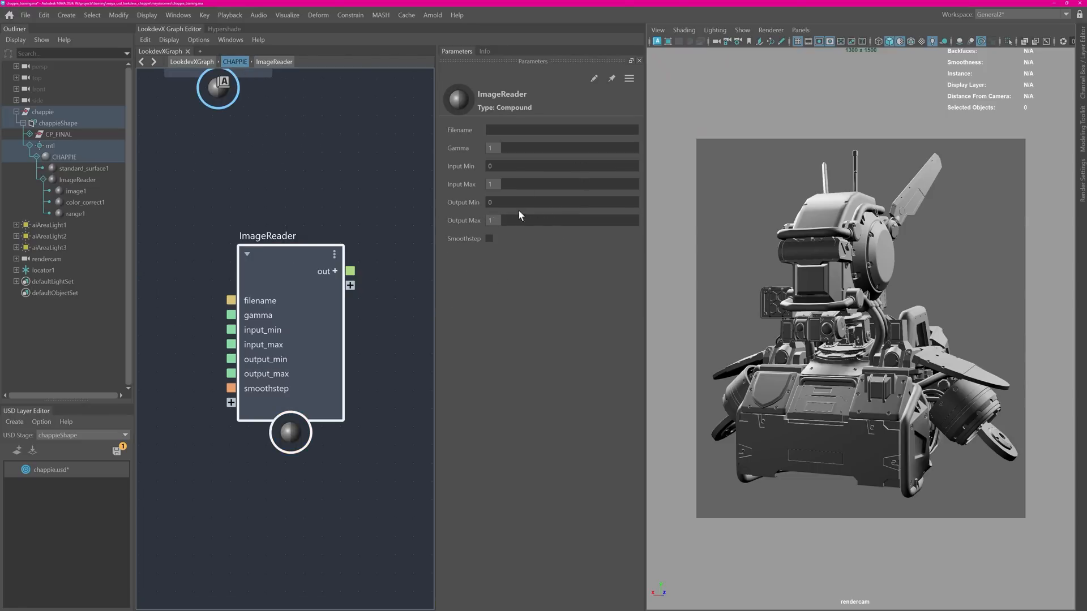
In Customize UI, place Gamma in a new ColorCorrect parameter group.
click(593, 79)
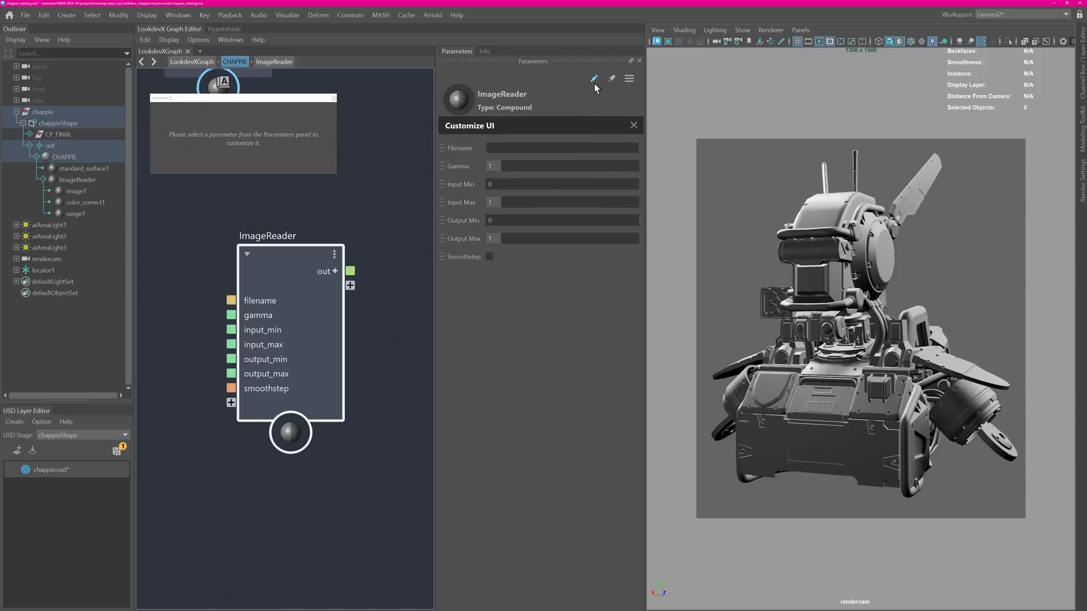
right_click(459, 165)
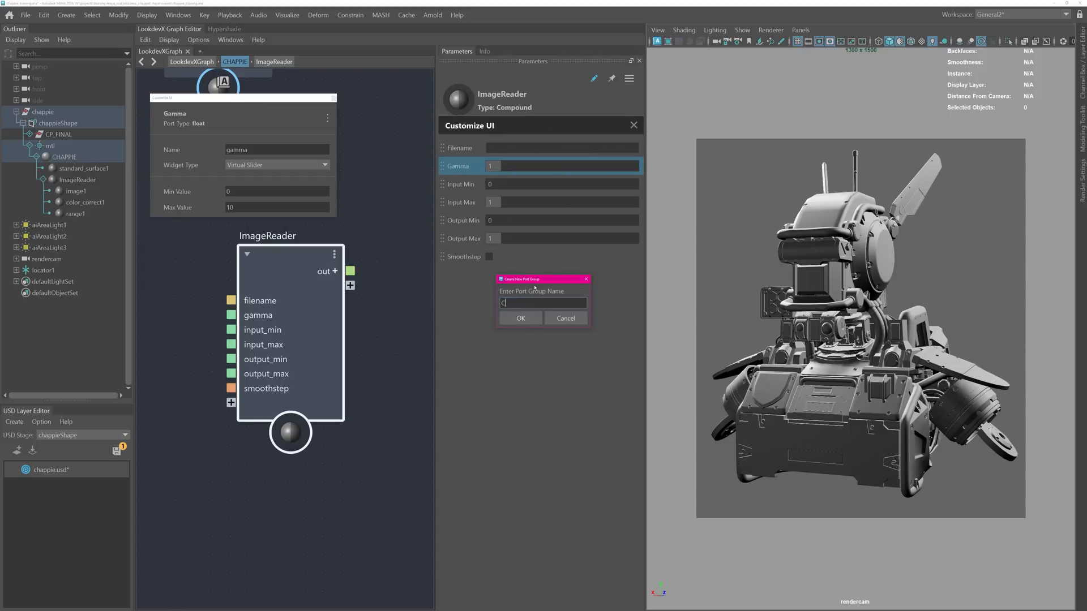
text(ColorCorrect)
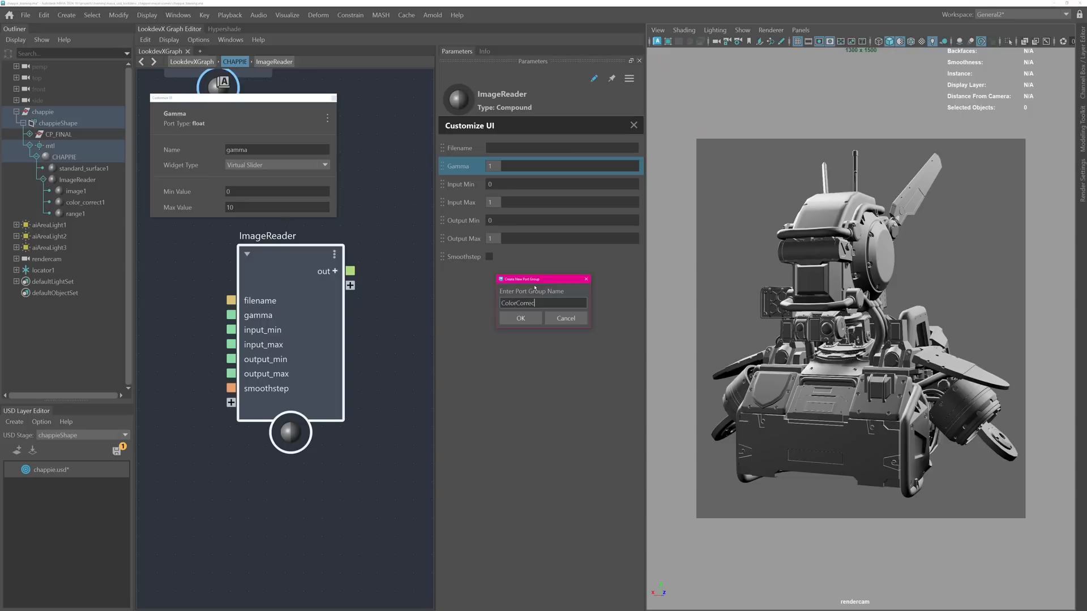
click(521, 318)
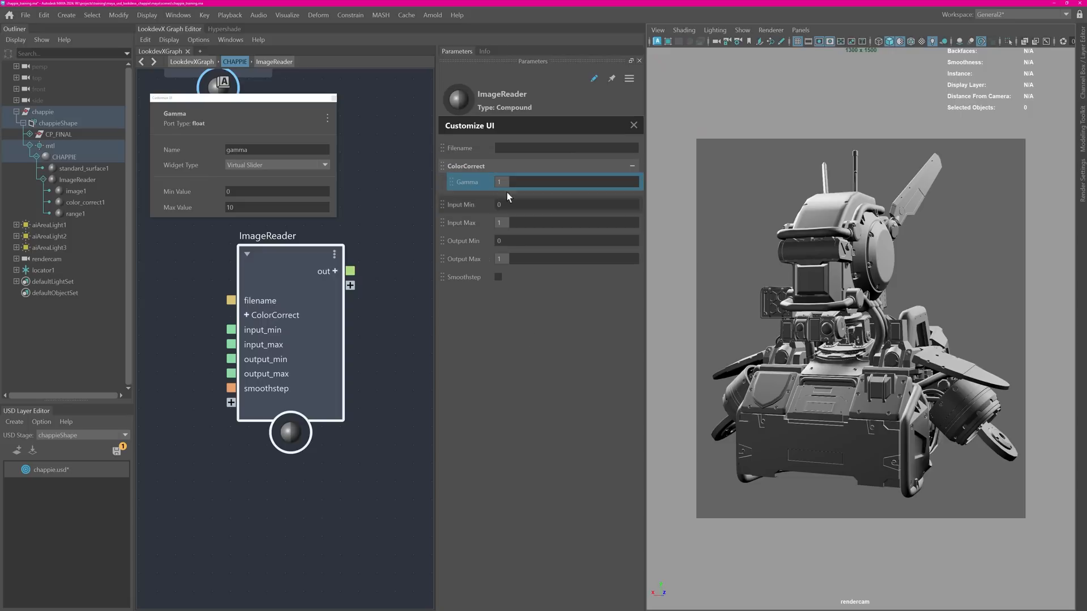
Group Input/Output Min/Max and Smoothstep under a new Range group and review their port settings.
right_click(460, 204)
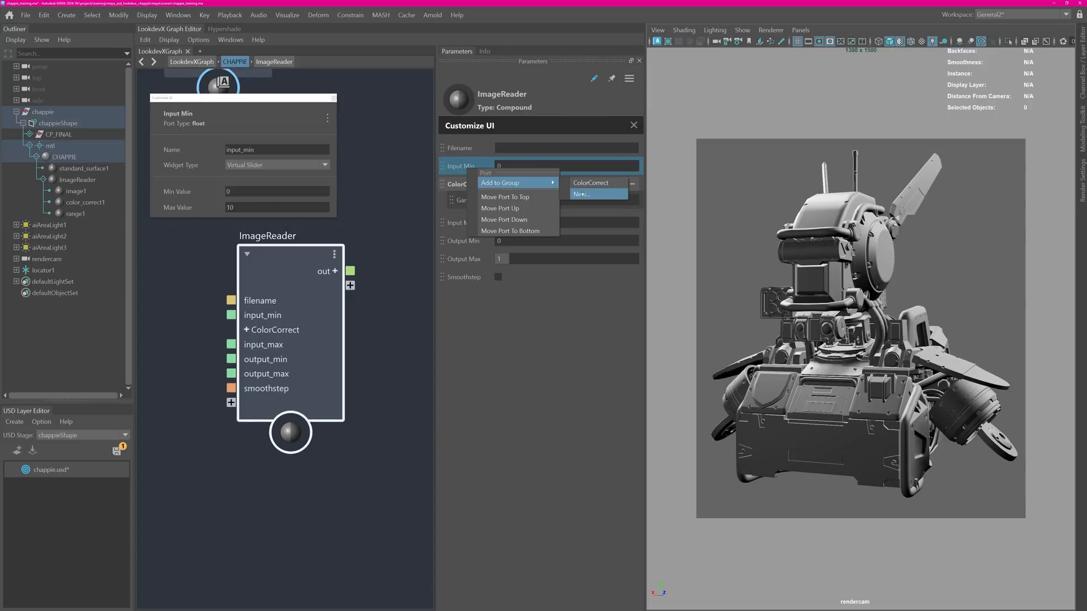
click(581, 195)
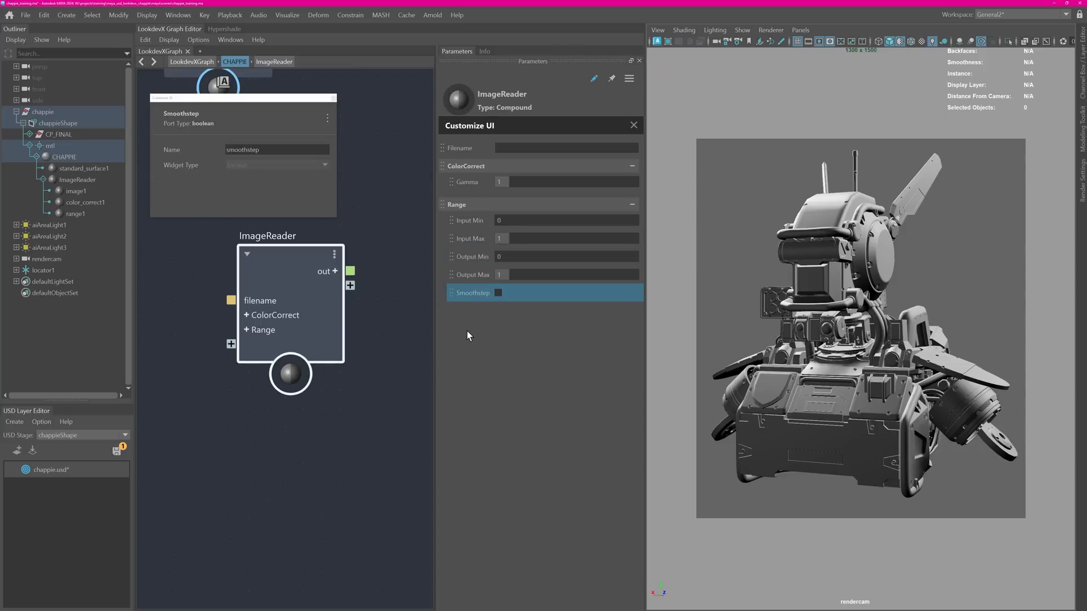
click(473, 275)
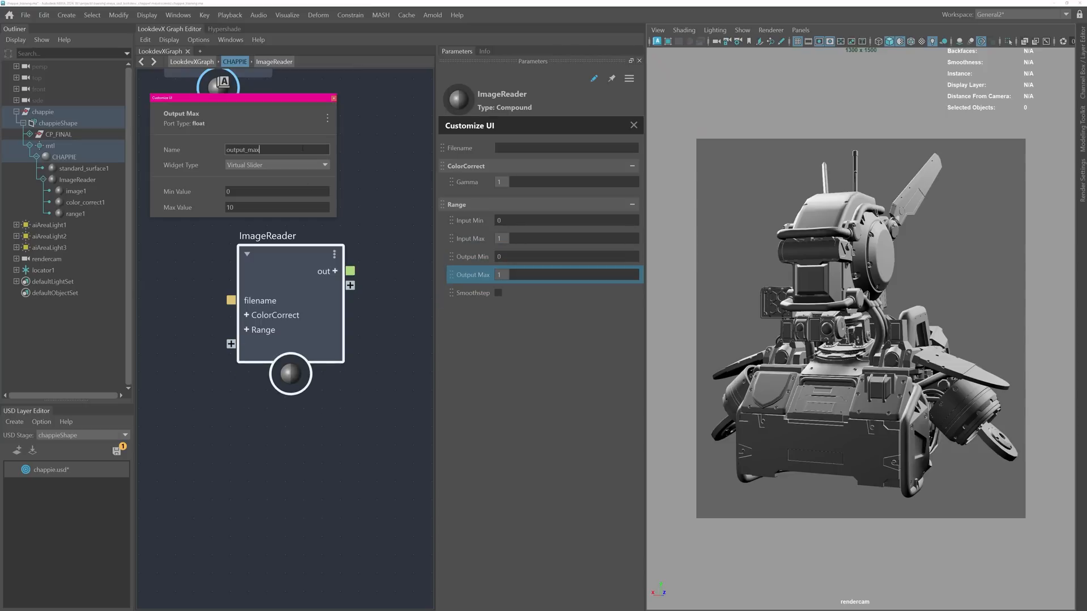
drag(243, 97, 284, 132)
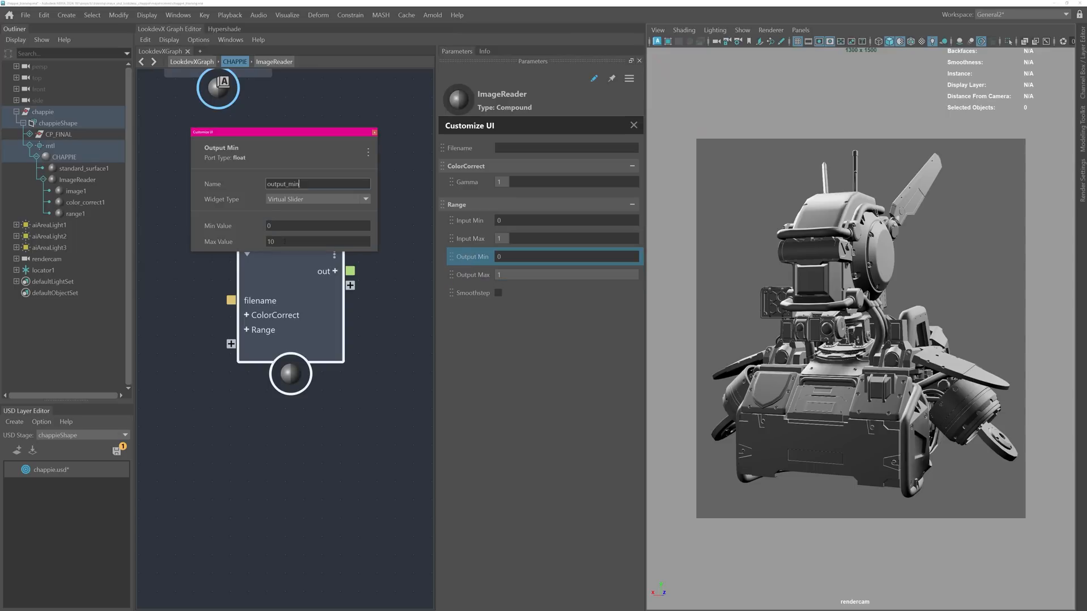
click(470, 237)
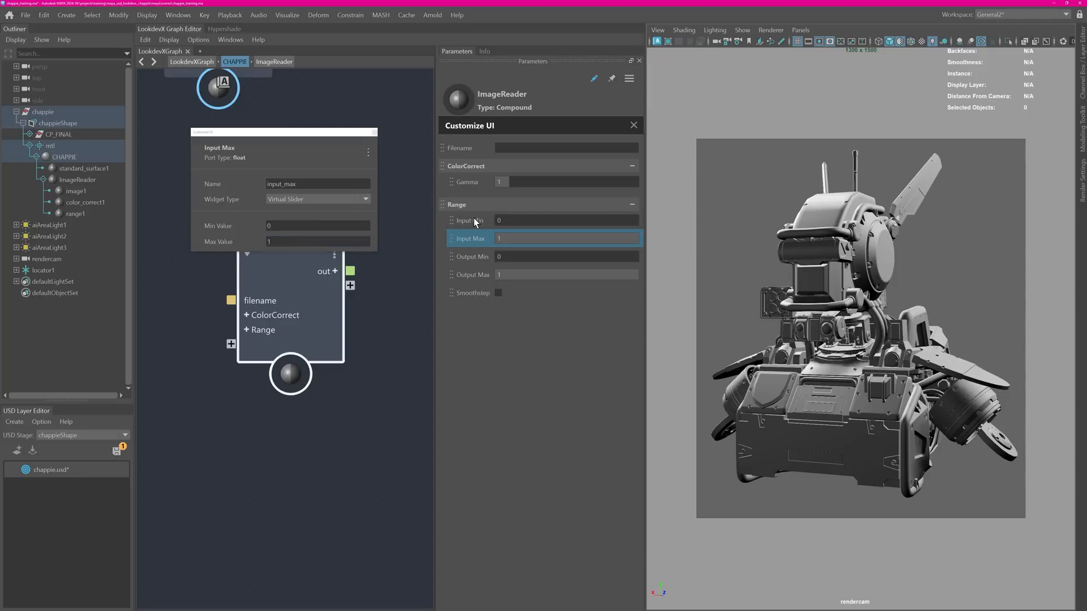
click(469, 220)
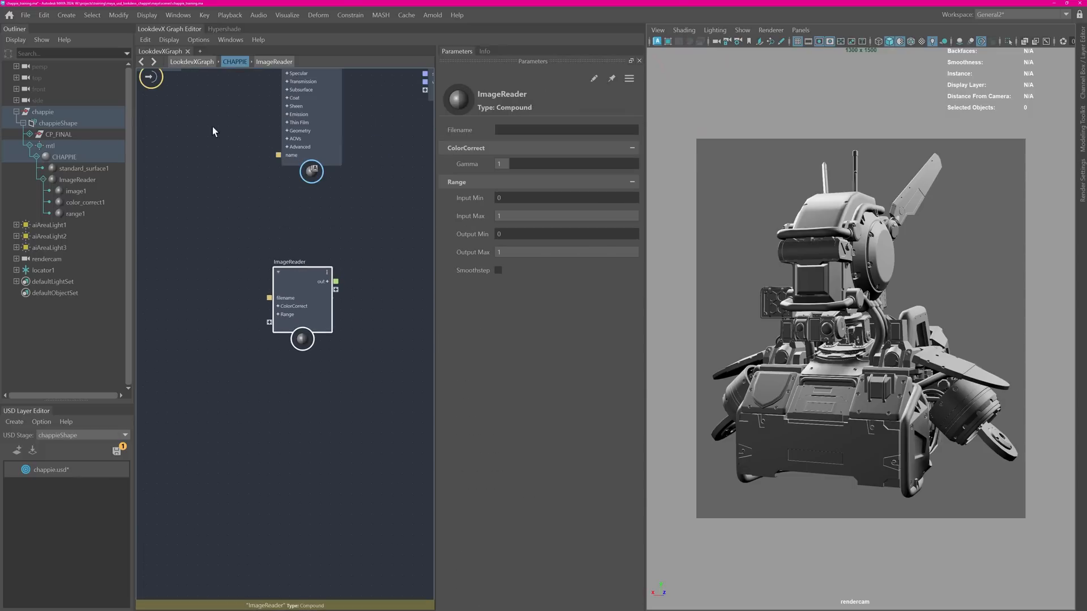
Duplicate the ImageReader compound twice, naming the copies BaseColor and Roughness.
click(145, 39)
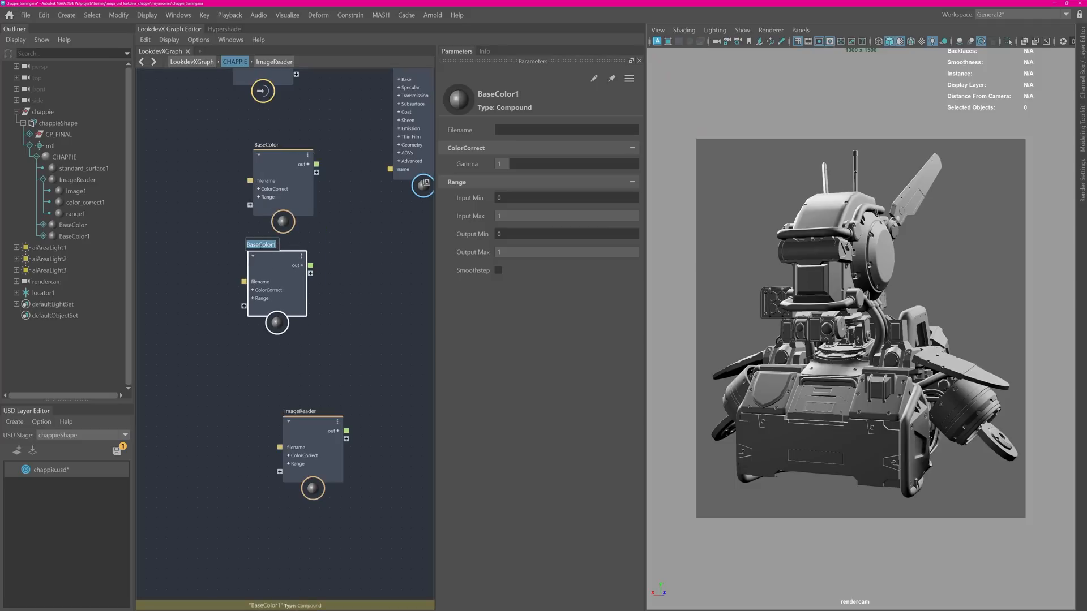
text(Roughness)
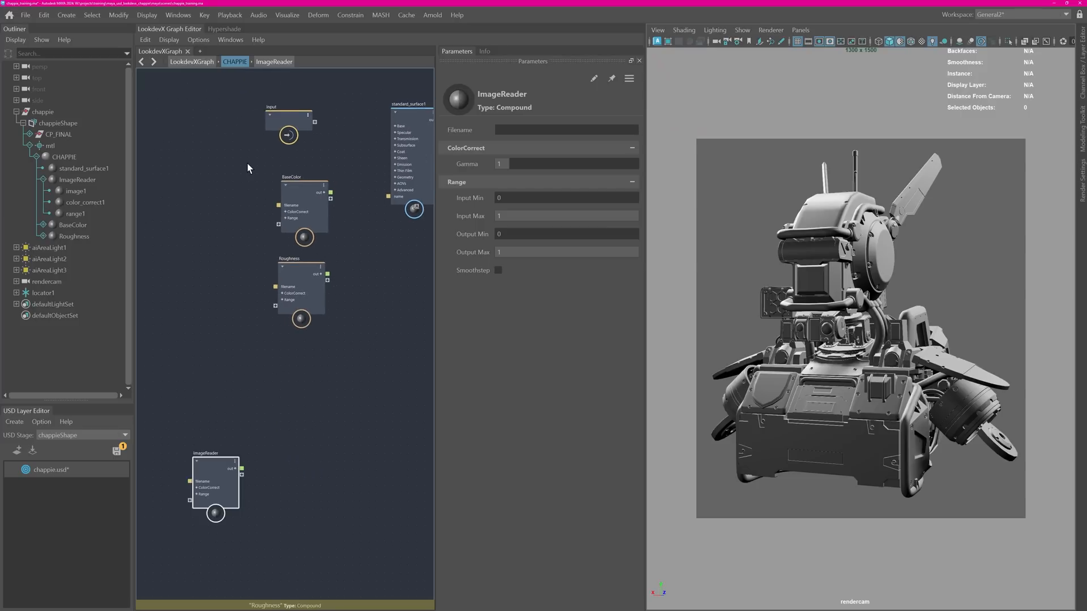
Wrap BaseColor and Roughness in a TextureLoader compound with the Roughness result wired to its output.
click(302, 205)
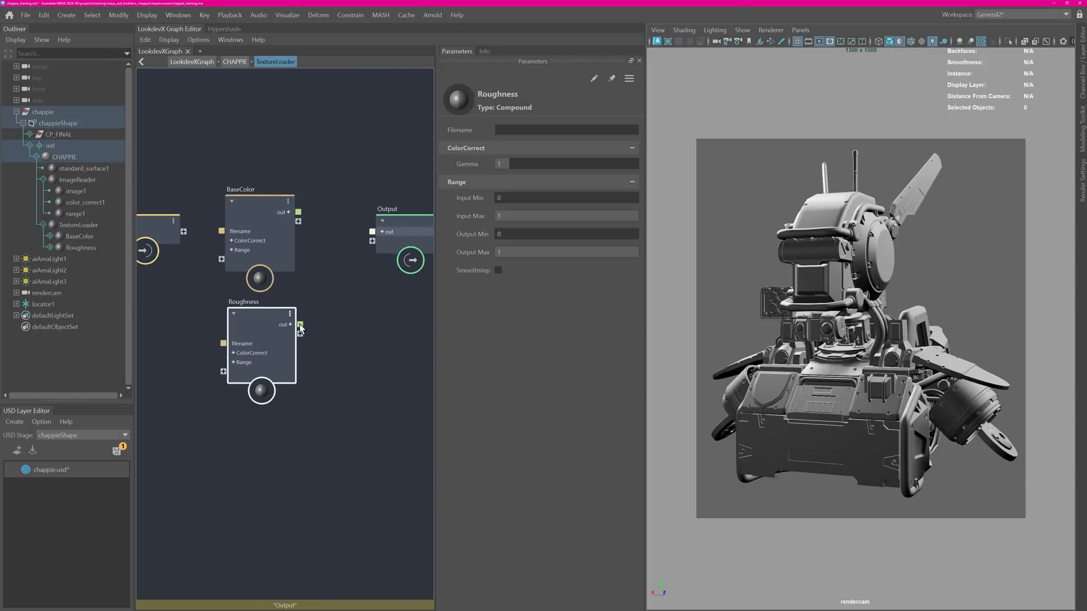
drag(291, 212, 380, 231)
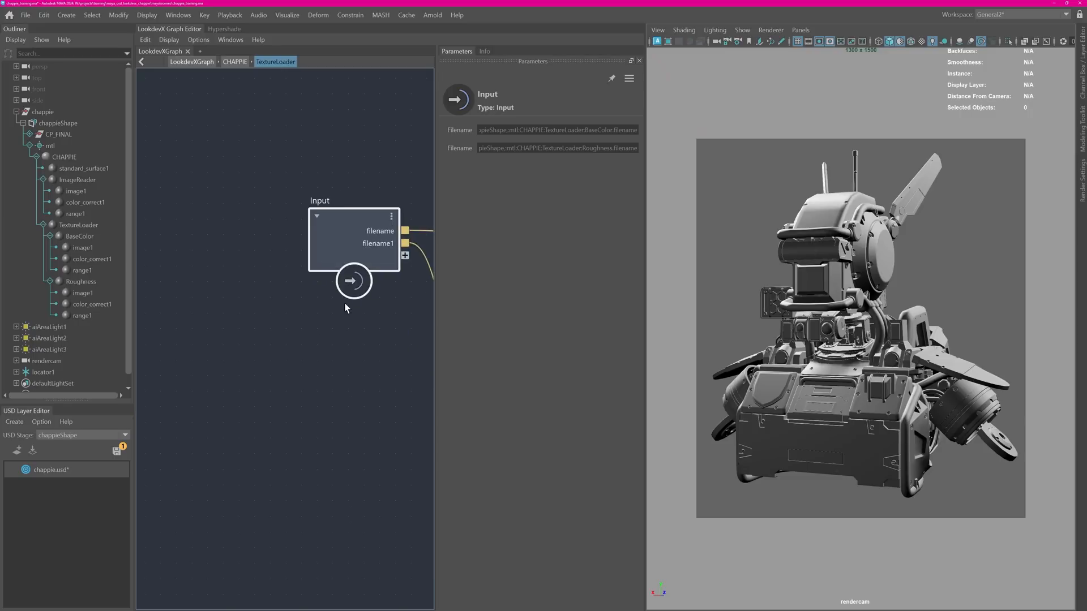
Rename the compound's first filename input port to baseColor.
right_click(245, 247)
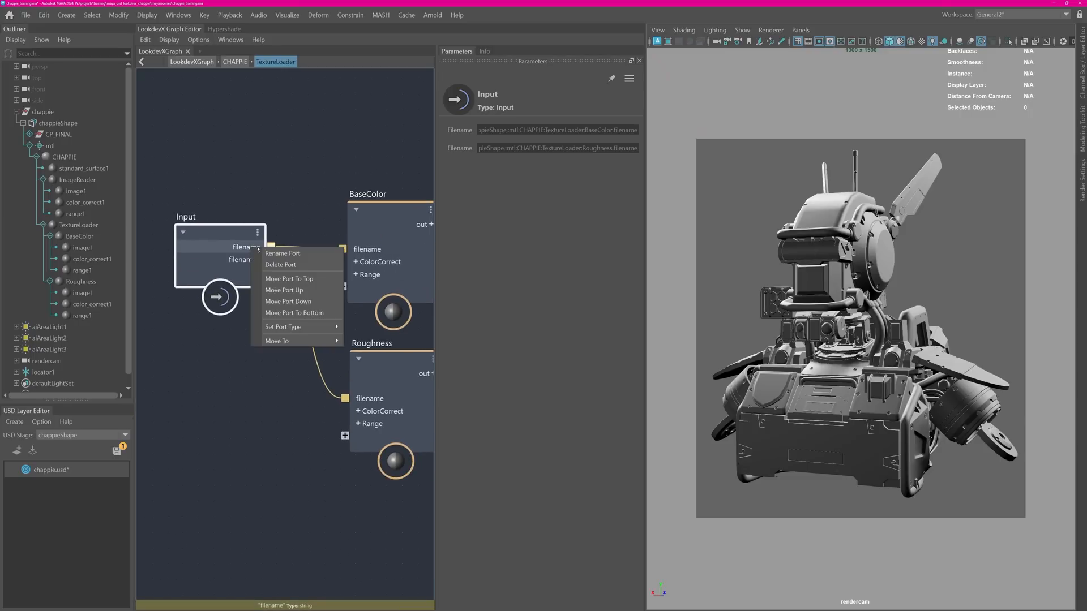
click(282, 254)
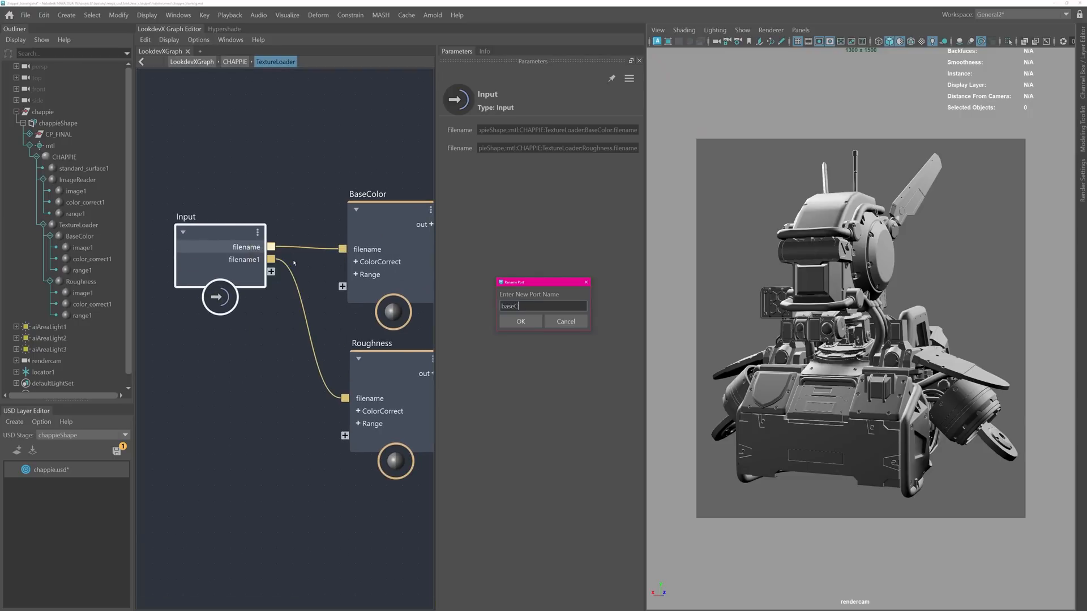
click(521, 321)
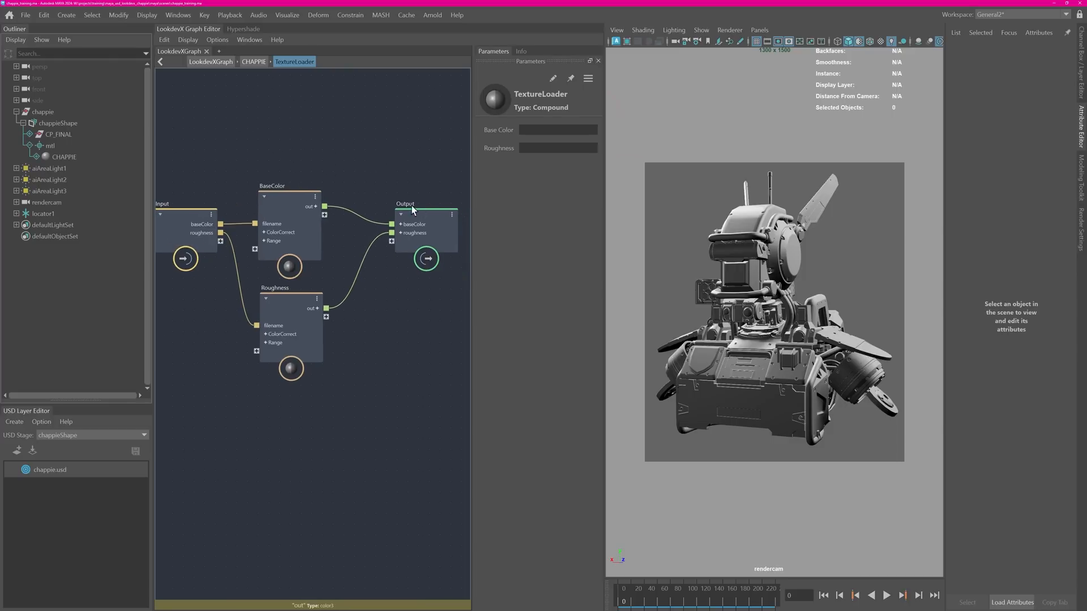
Connect TextureLoader's baseColor and roughness outputs to standard_surface1's base color and specular roughness.
click(253, 62)
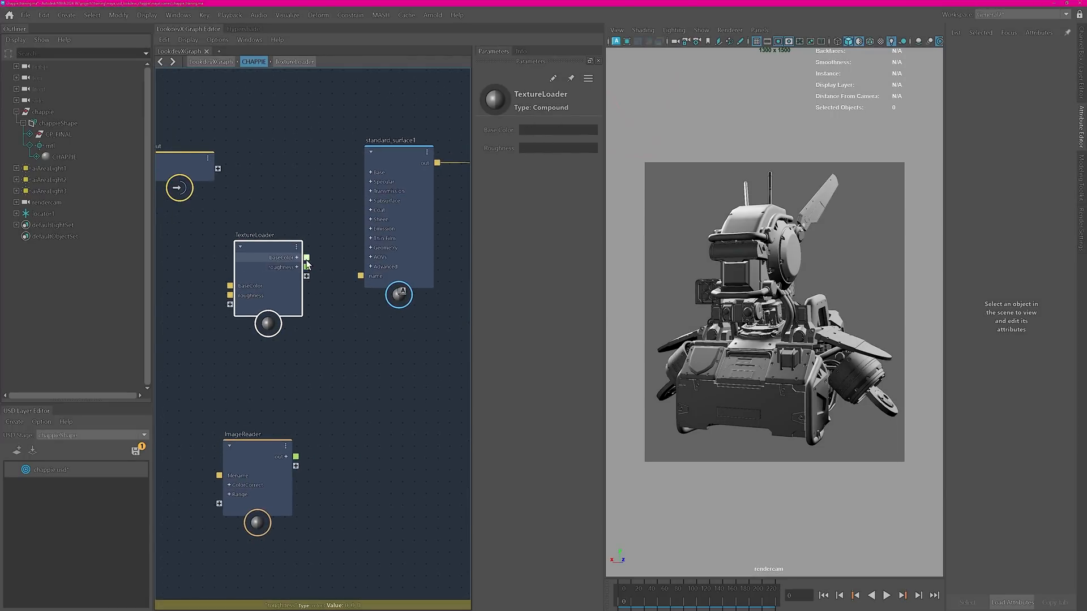
click(370, 172)
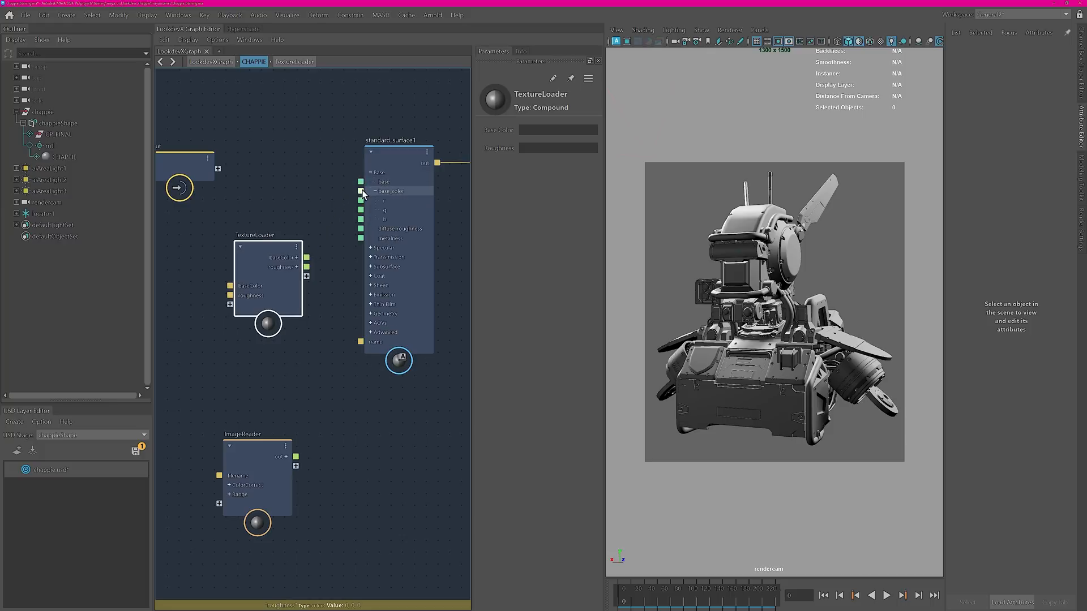
drag(297, 257, 359, 192)
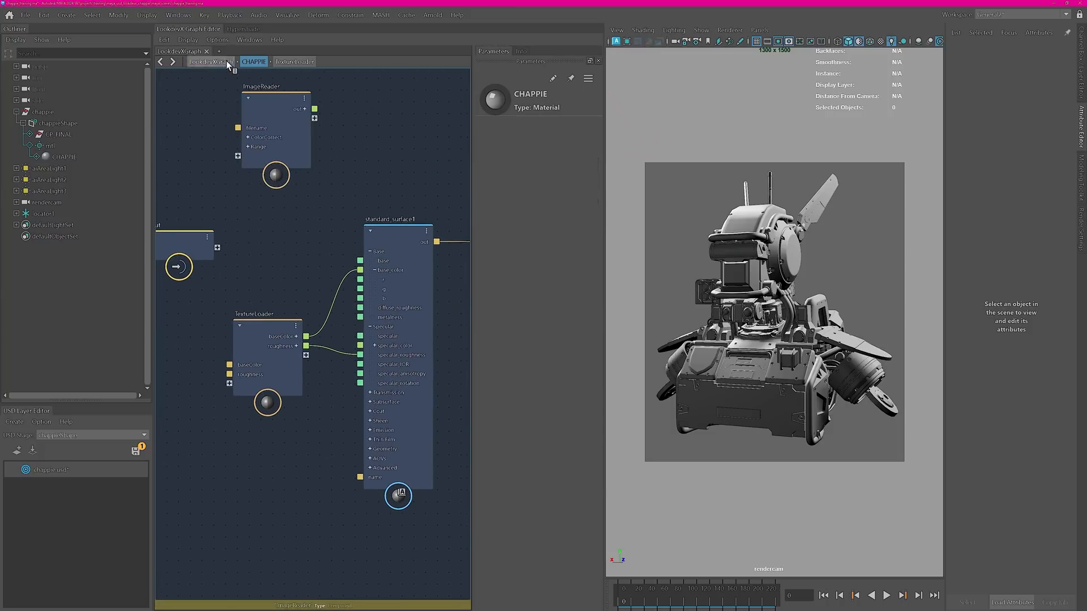
click(217, 39)
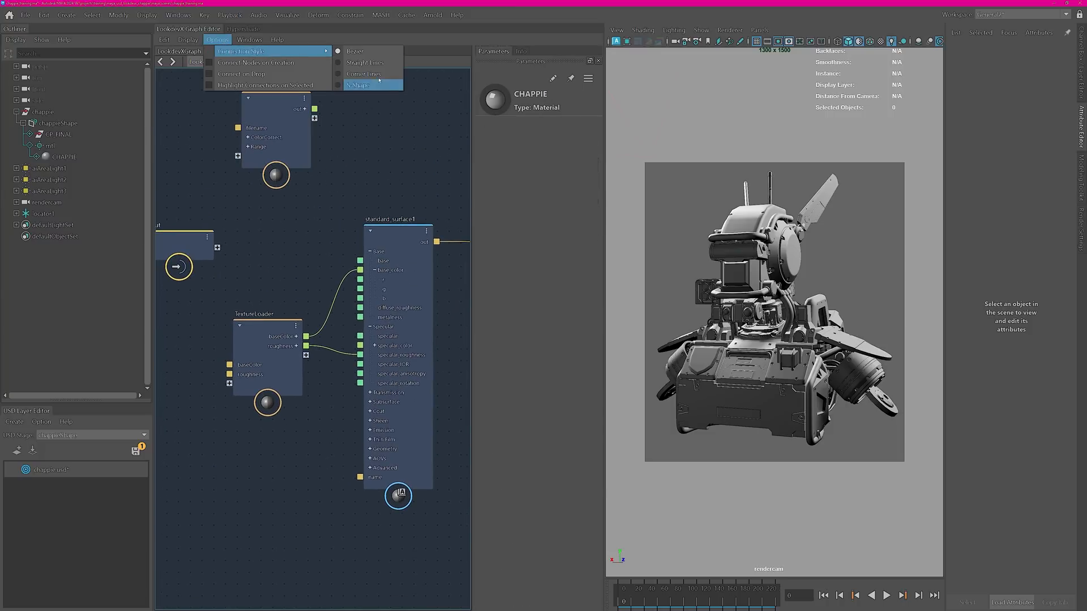
click(365, 62)
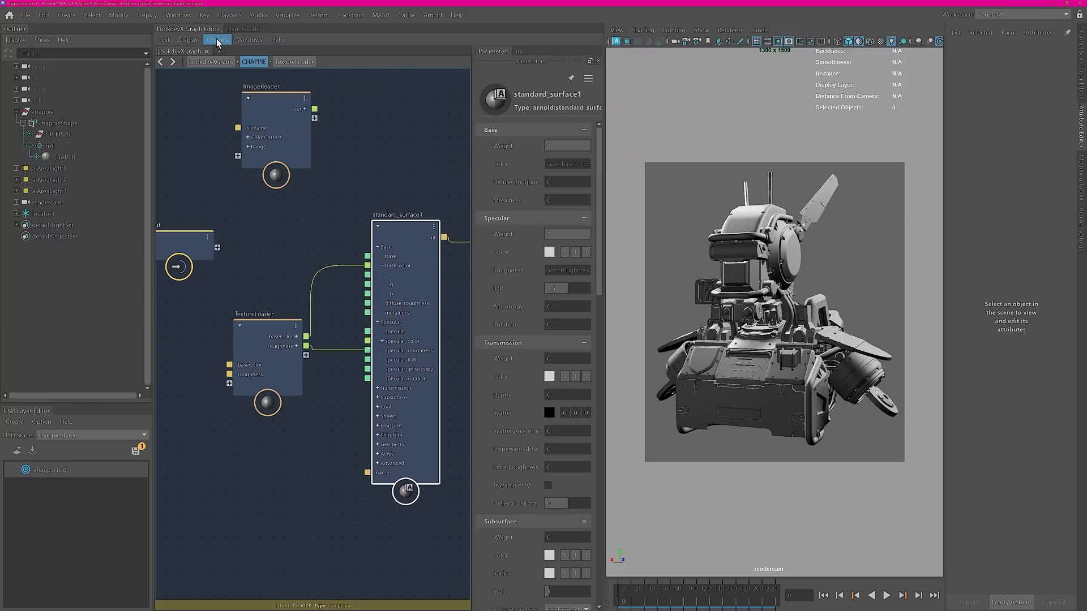
click(216, 39)
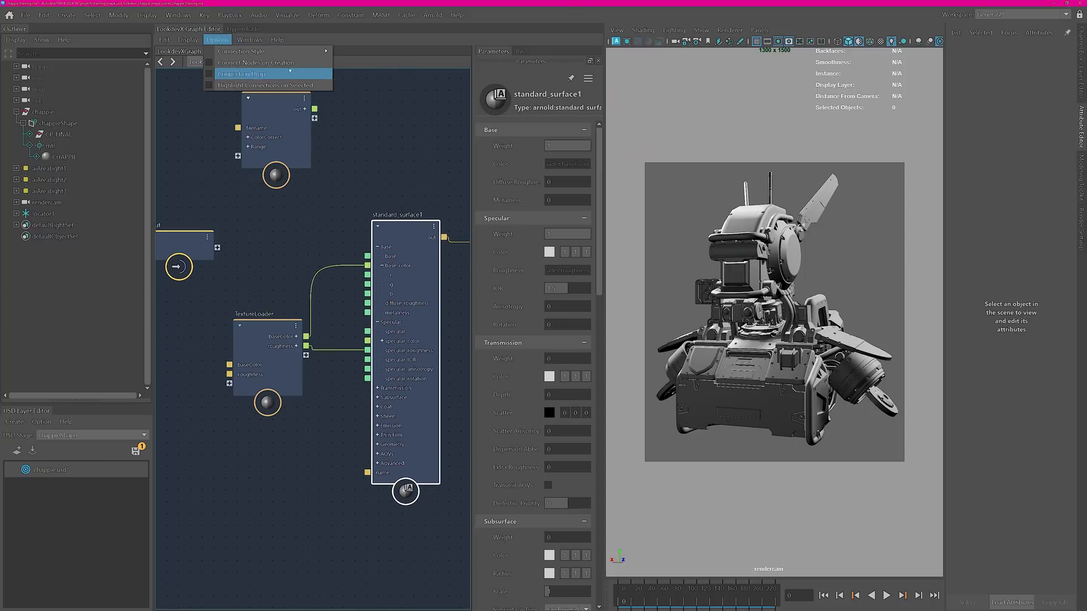
click(190, 40)
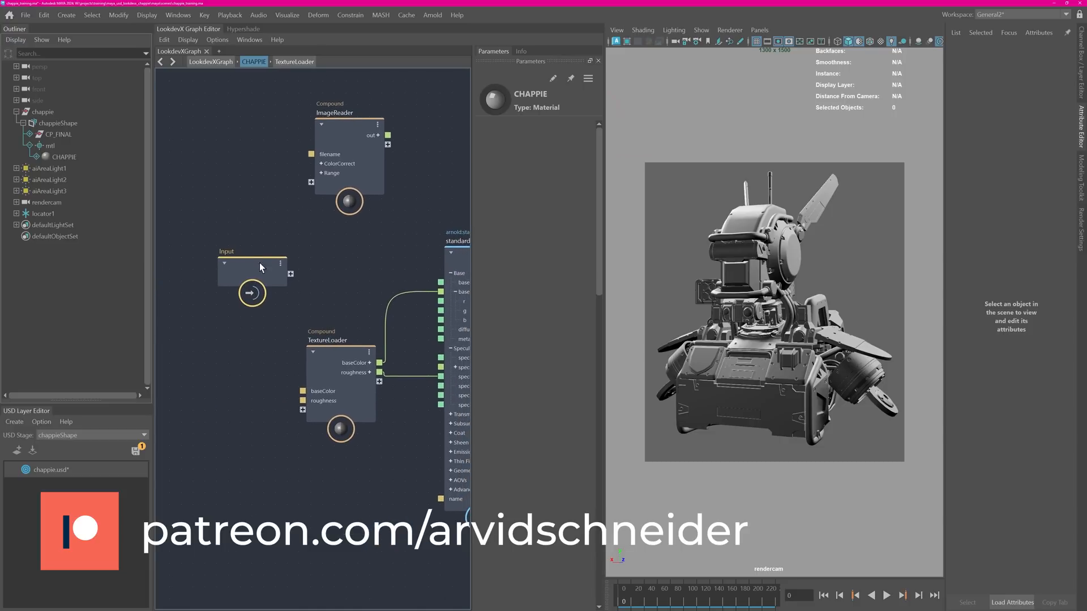
Point TextureLoader's base color and roughness filenames at the chappie textures and start the Arnold render.
click(335, 351)
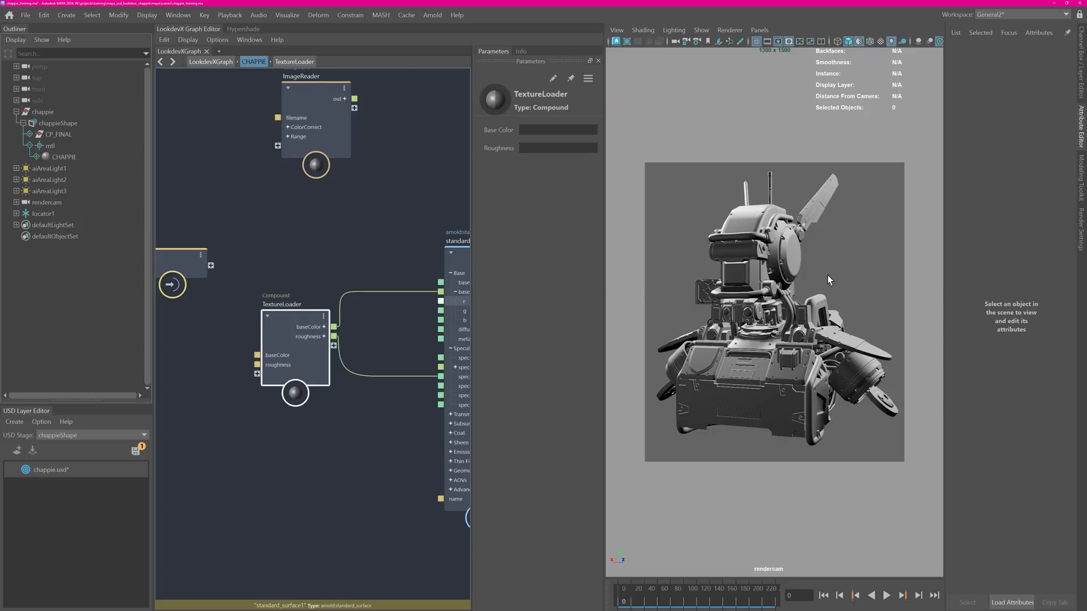
click(614, 41)
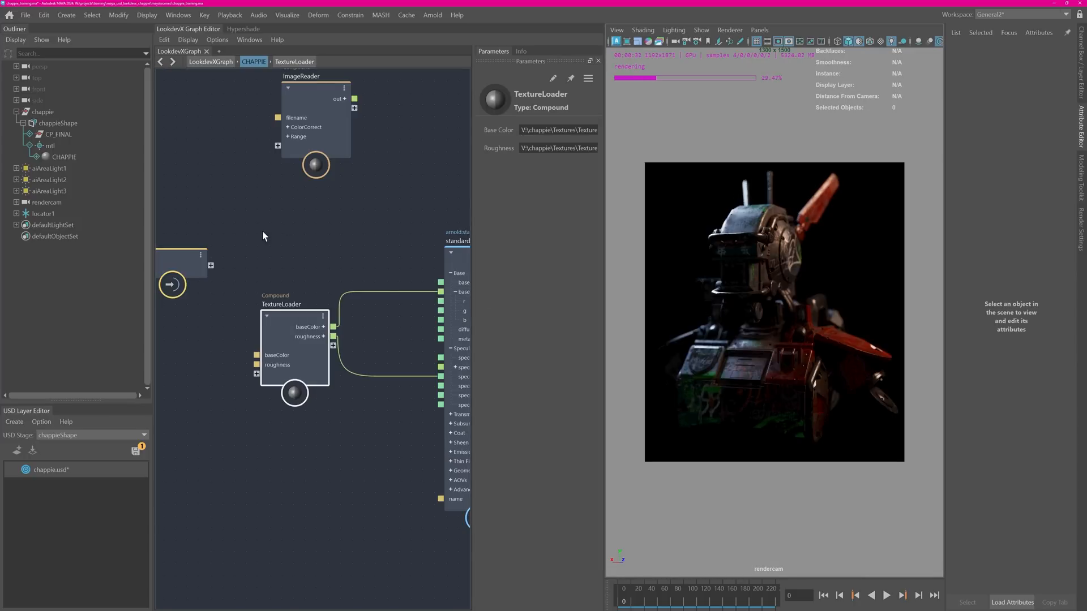
Raise aiAreaLight1's exposure to 18 and aiAreaLight3's to 17 to brighten the robot.
click(48, 168)
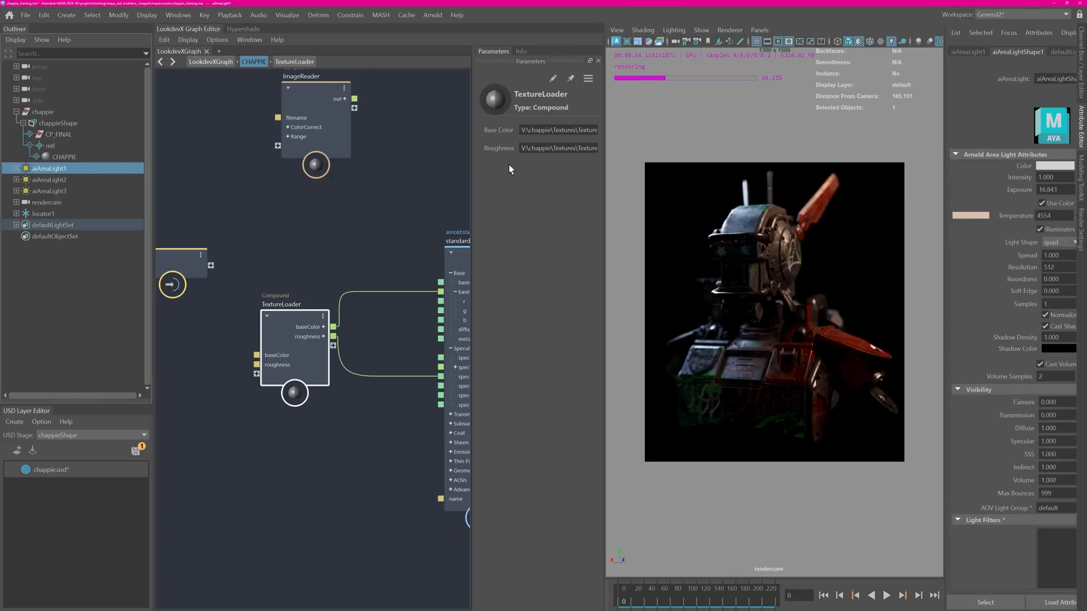
click(1055, 190)
text(18.000)
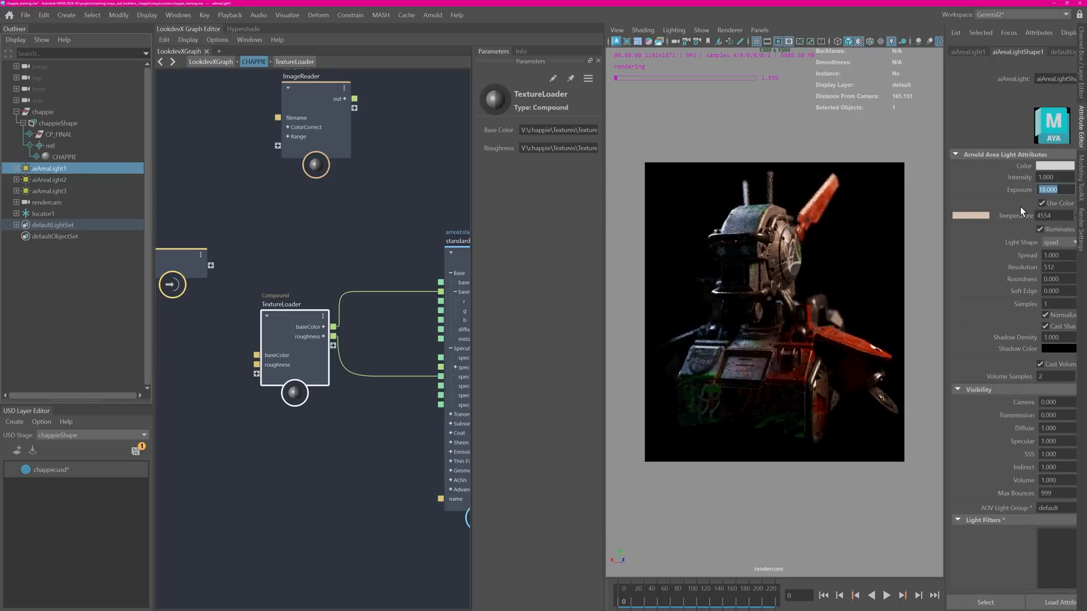
click(45, 179)
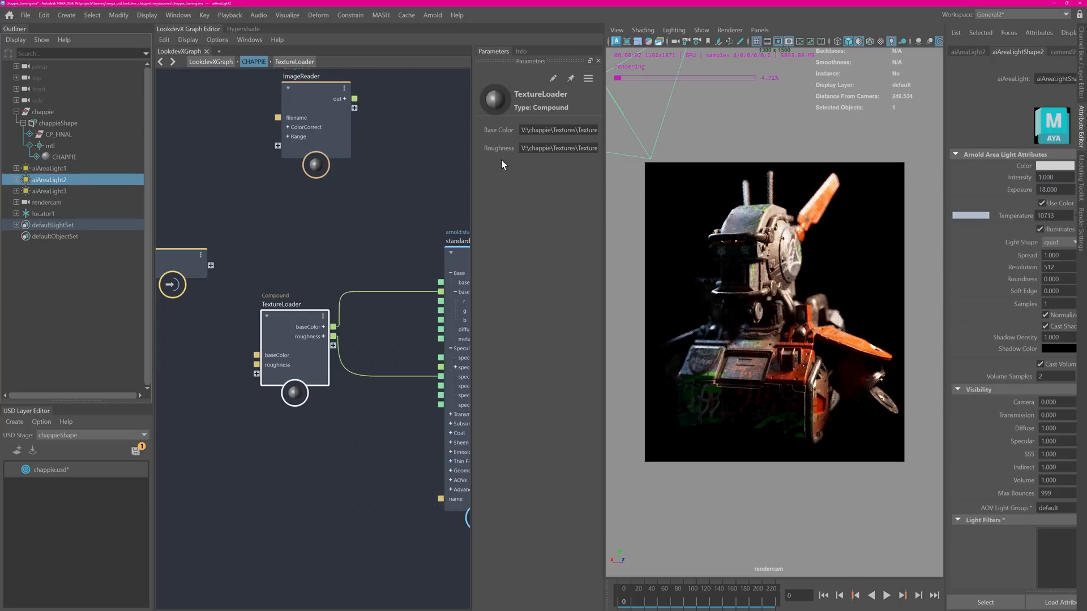
click(50, 190)
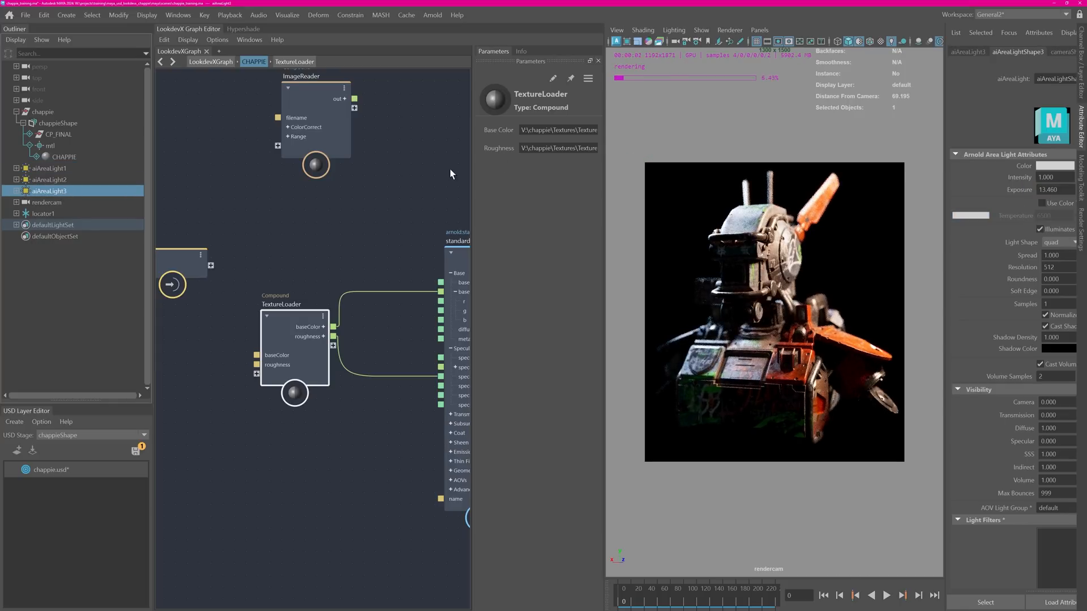
text(18.000)
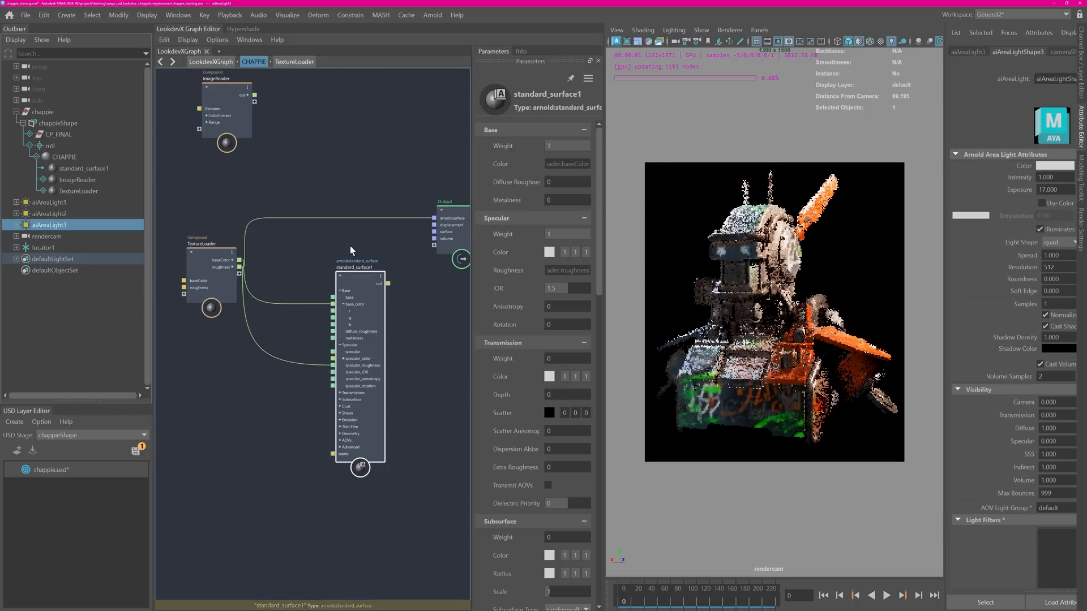
Inside TextureLoader, enable smoothstep on Roughness and set its input range to 0.15–1.
click(211, 267)
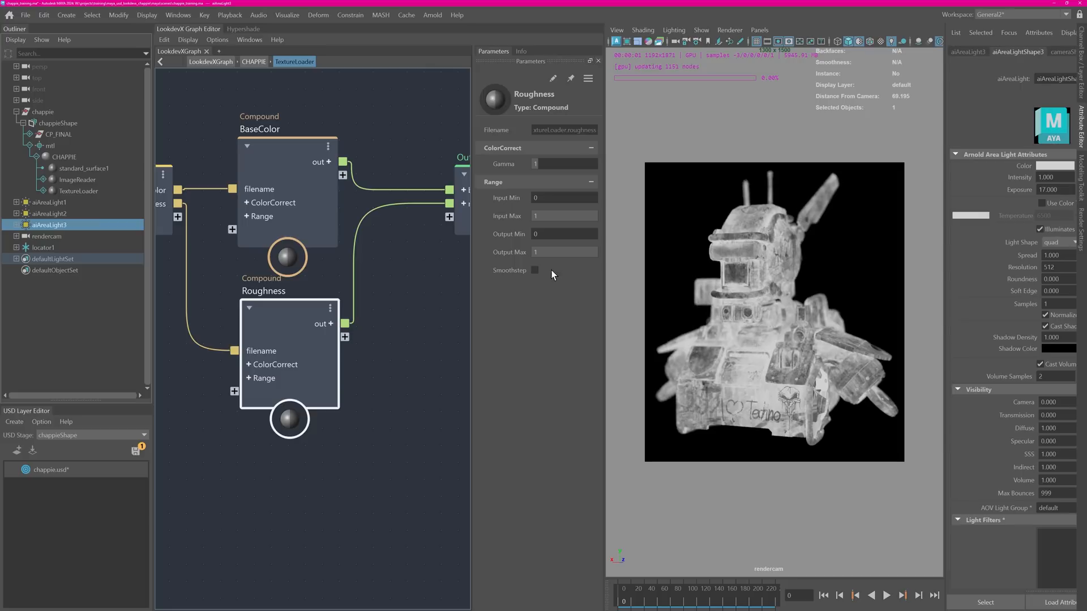
click(535, 269)
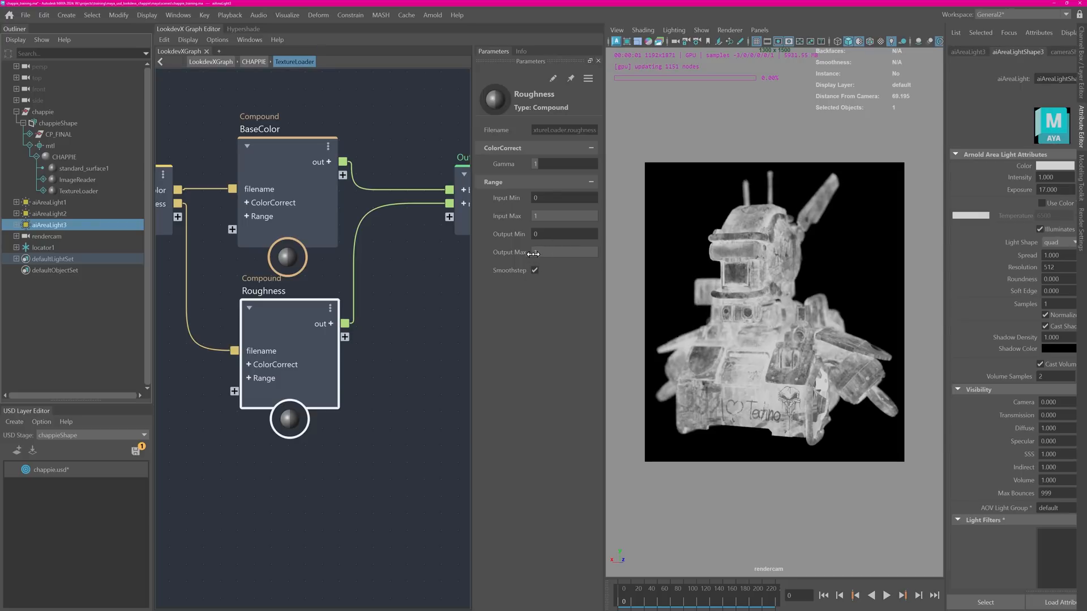
click(564, 197)
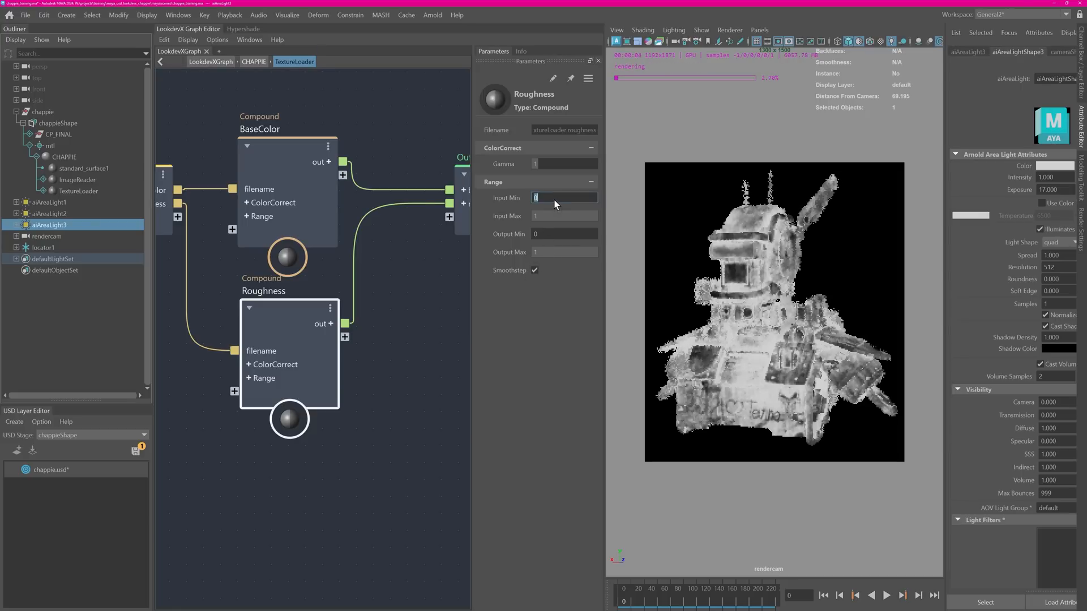
text(0.1)
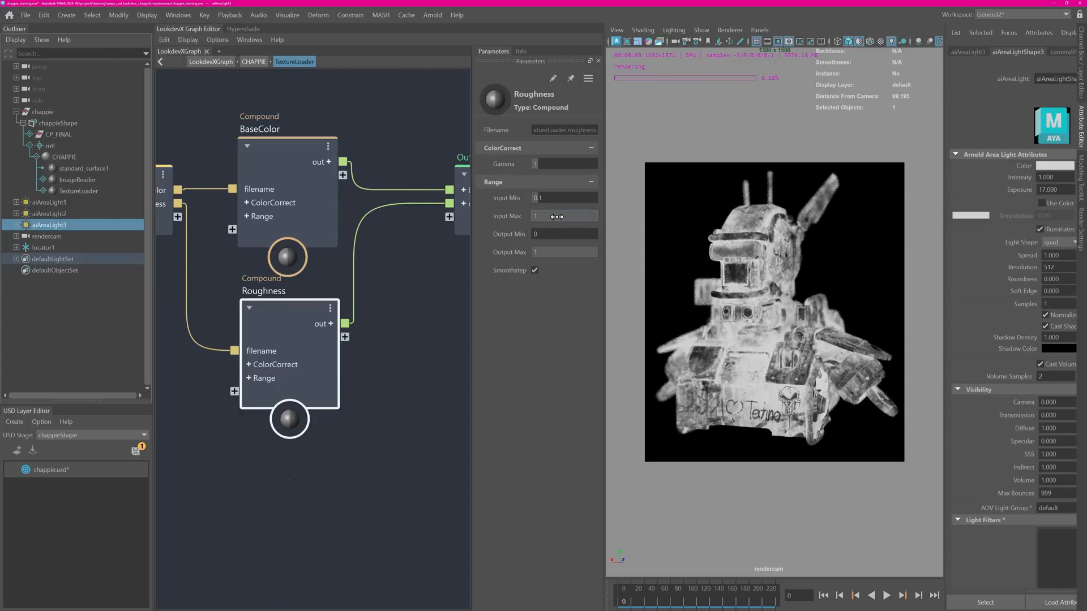
click(564, 215)
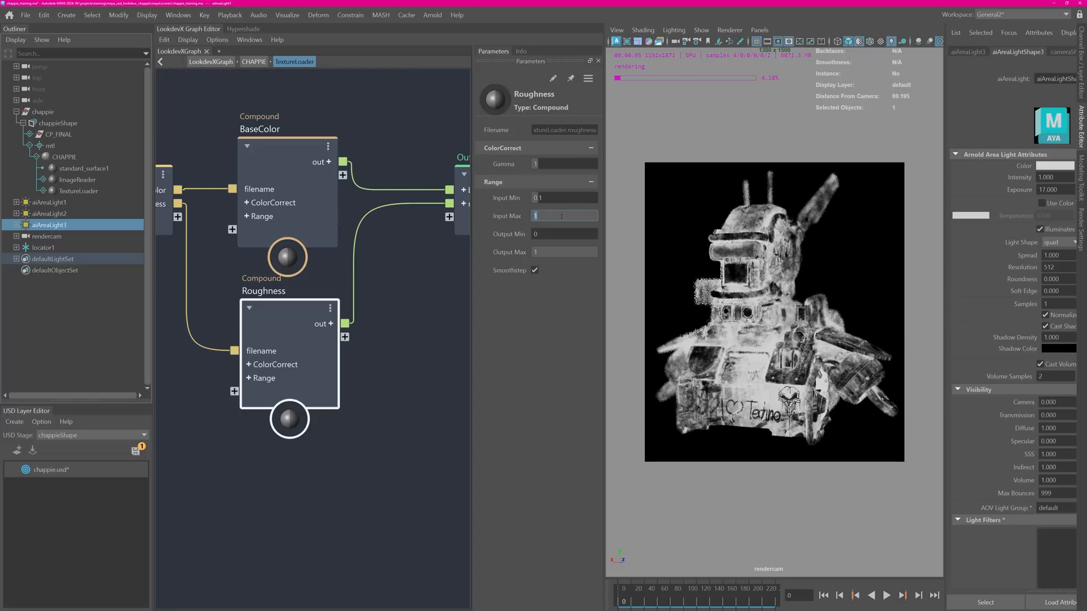
text(0.8)
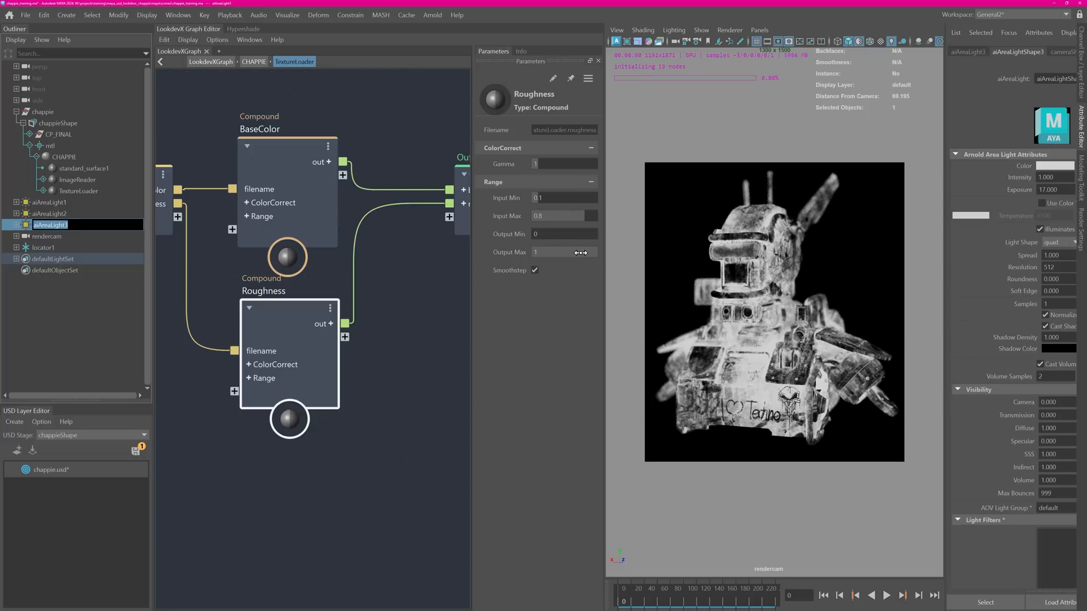
Set the Roughness output range to 0.05–0.65 and return to the CHAPPIE graph.
click(564, 197)
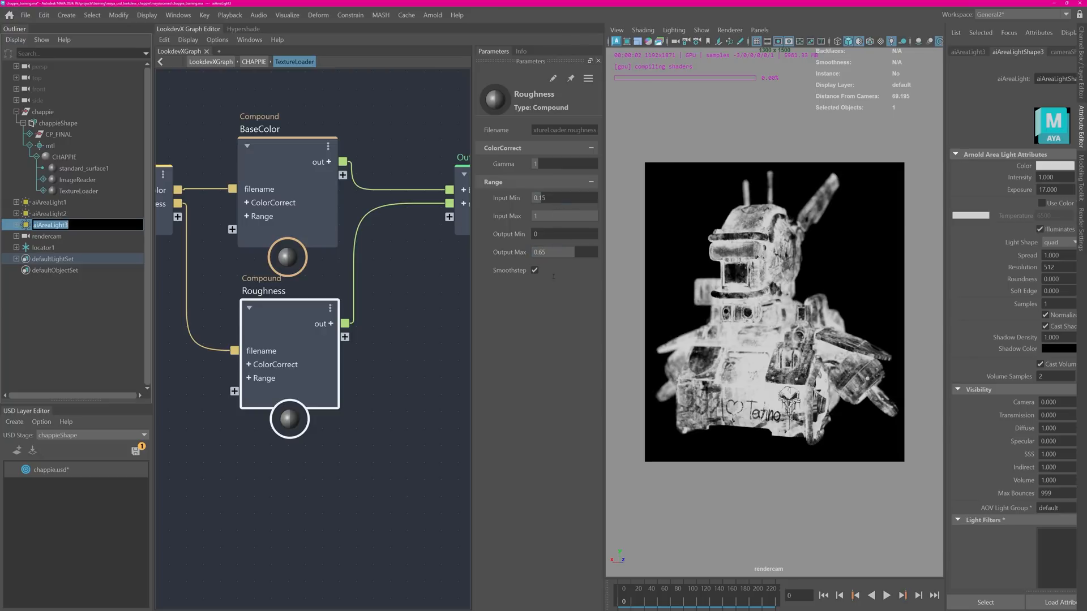
click(564, 233)
text(.05)
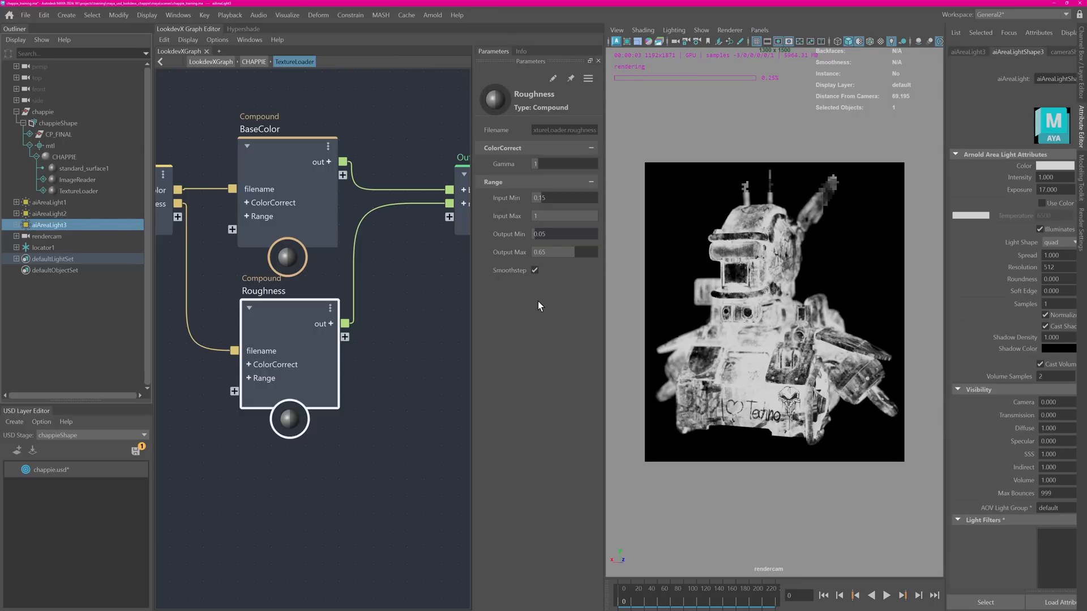
click(254, 61)
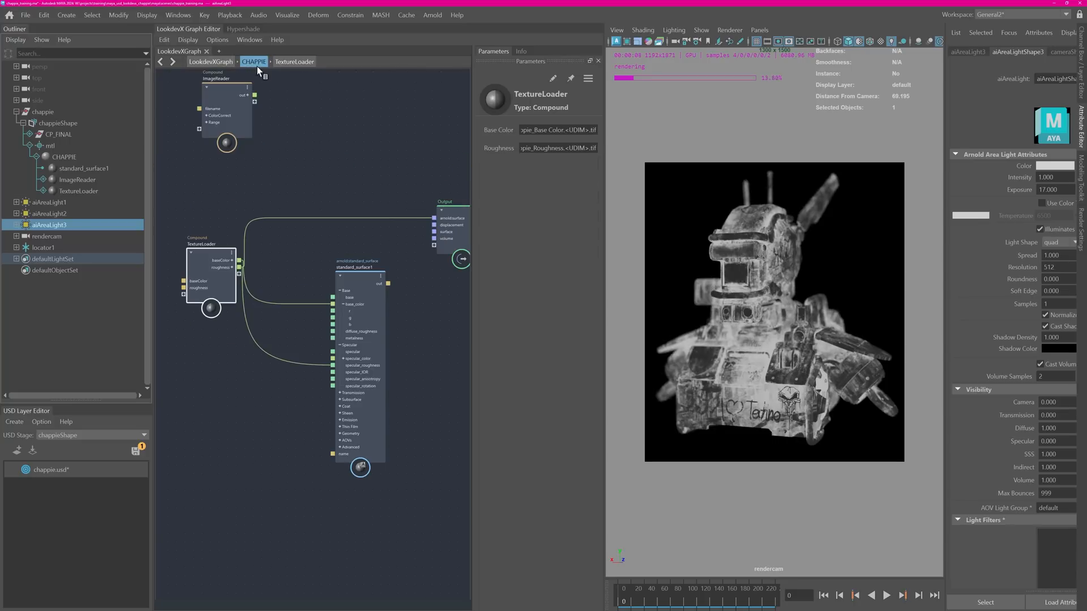